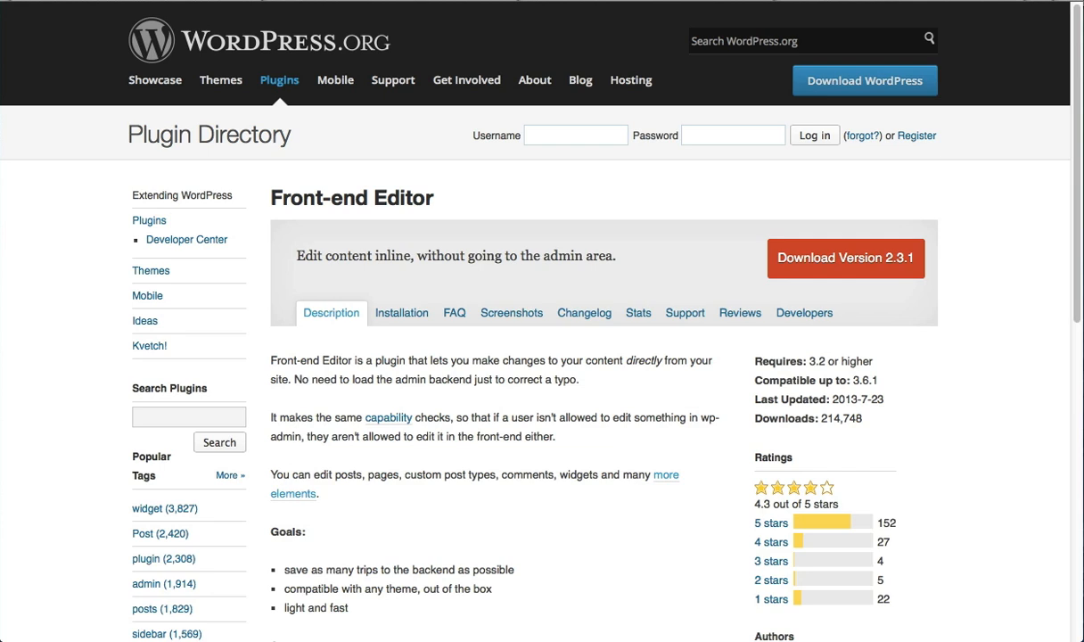
{"action": "mouse_move", "coordinate": [346, 292]}
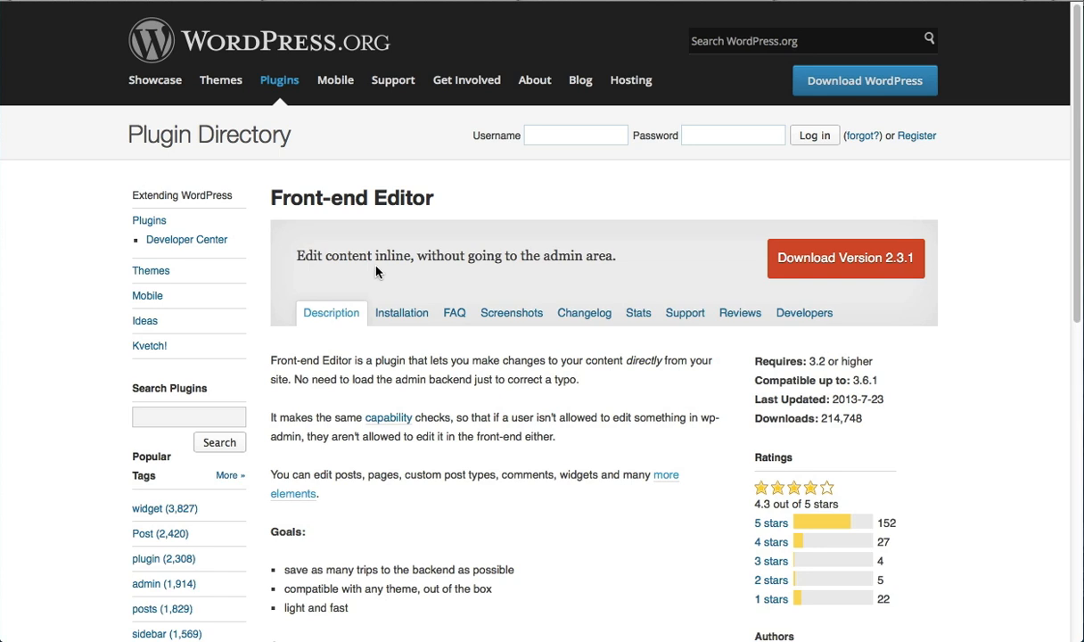
{"action": "mouse_move", "coordinate": [305, 274]}
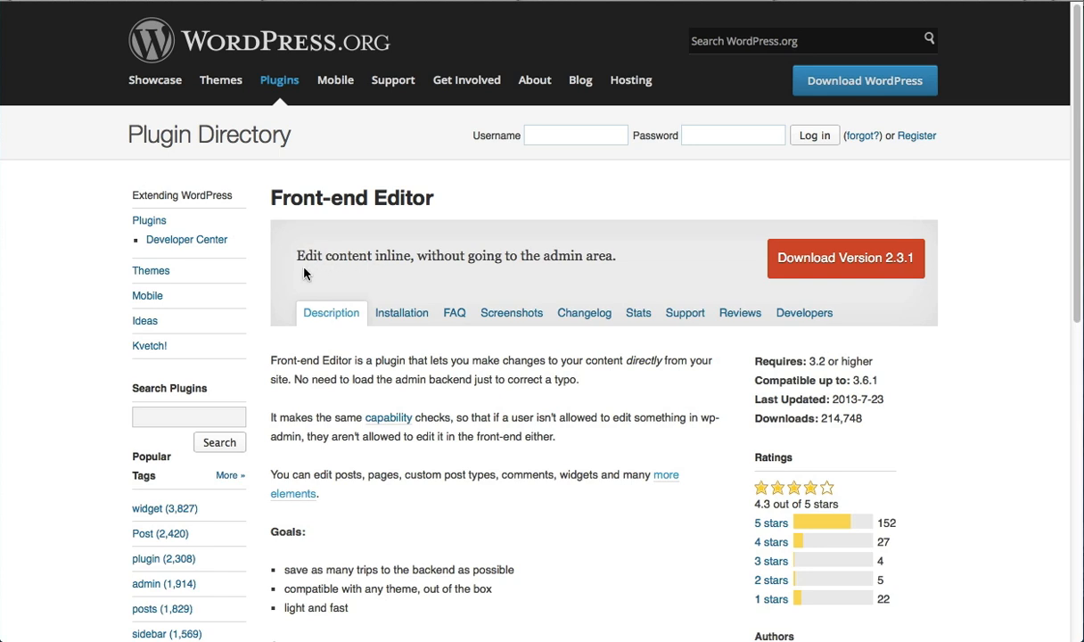
{"action": "mouse_move", "coordinate": [412, 274]}
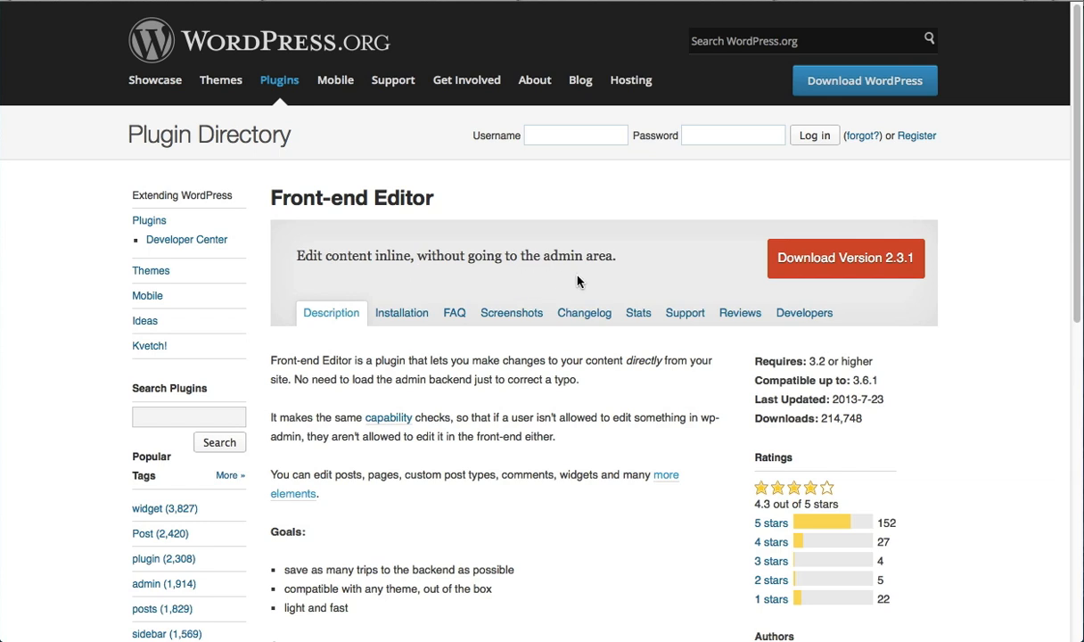
{"action": "mouse_move", "coordinate": [842, 436]}
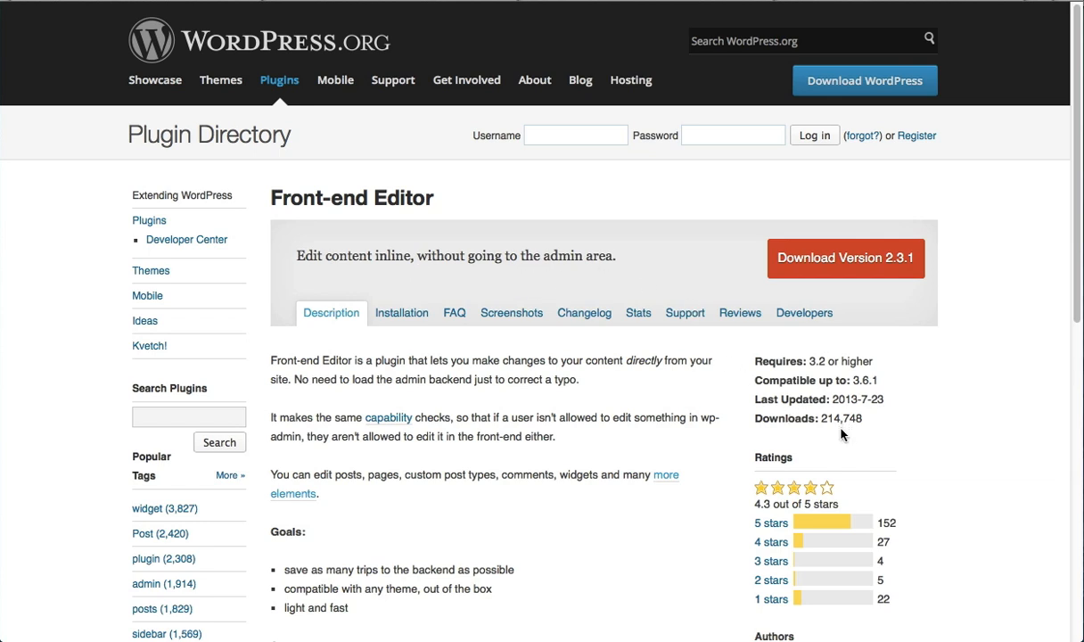
{"action": "mouse_move", "coordinate": [847, 419]}
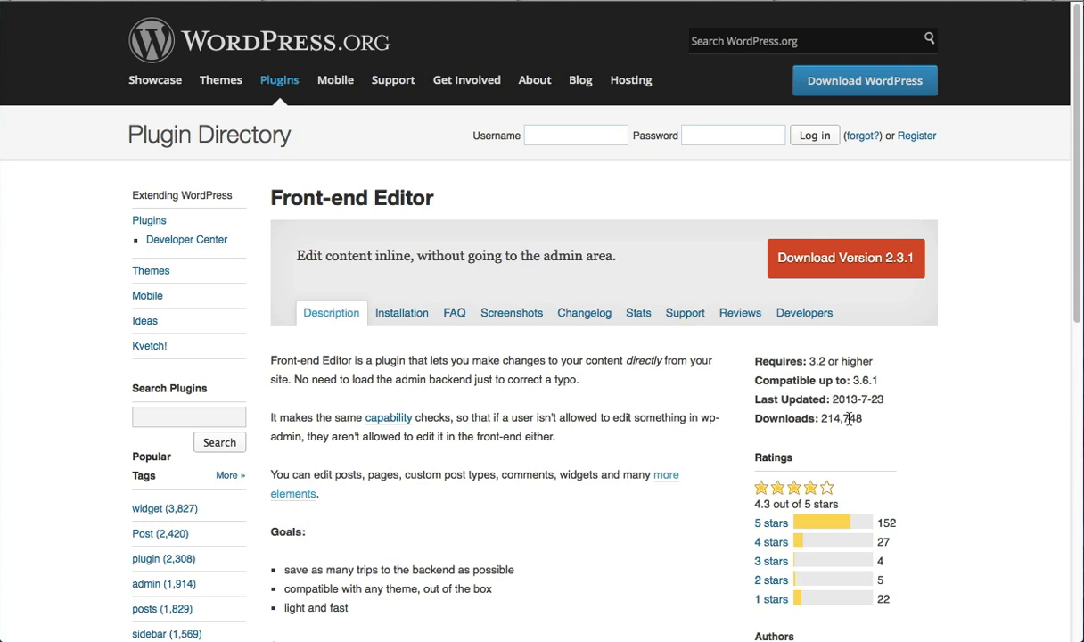
{"action": "mouse_move", "coordinate": [578, 374]}
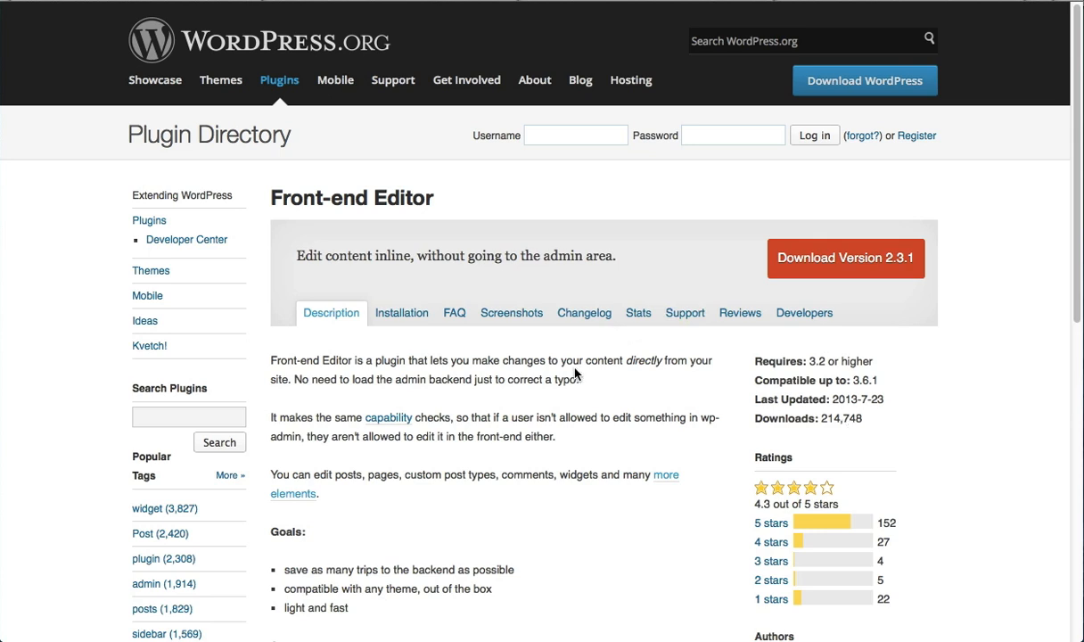
{"action": "mouse_move", "coordinate": [665, 318]}
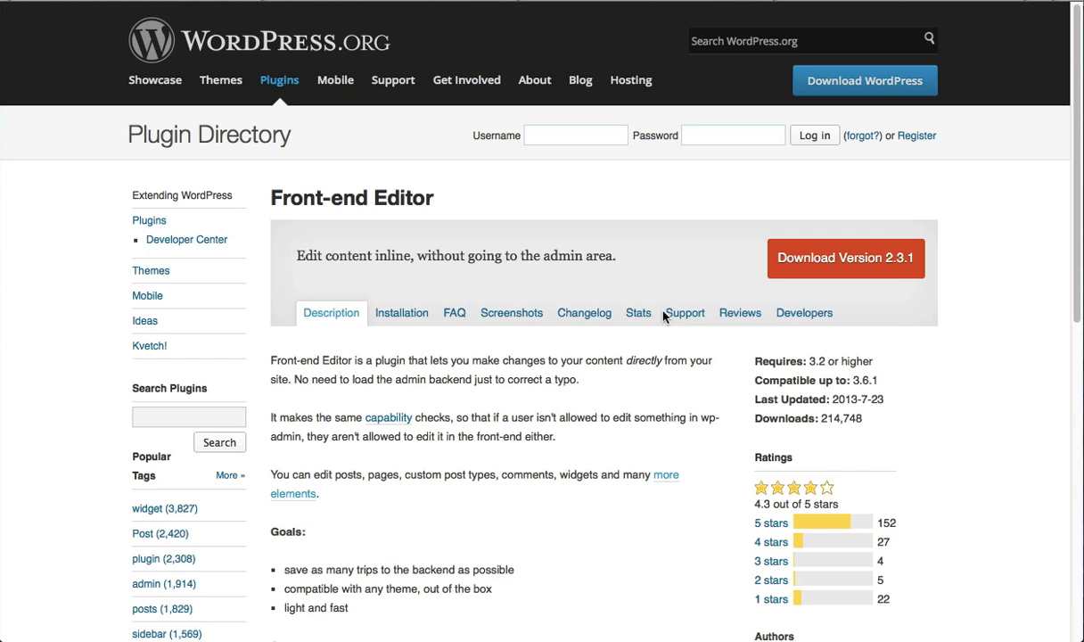
{"action": "mouse_move", "coordinate": [656, 310]}
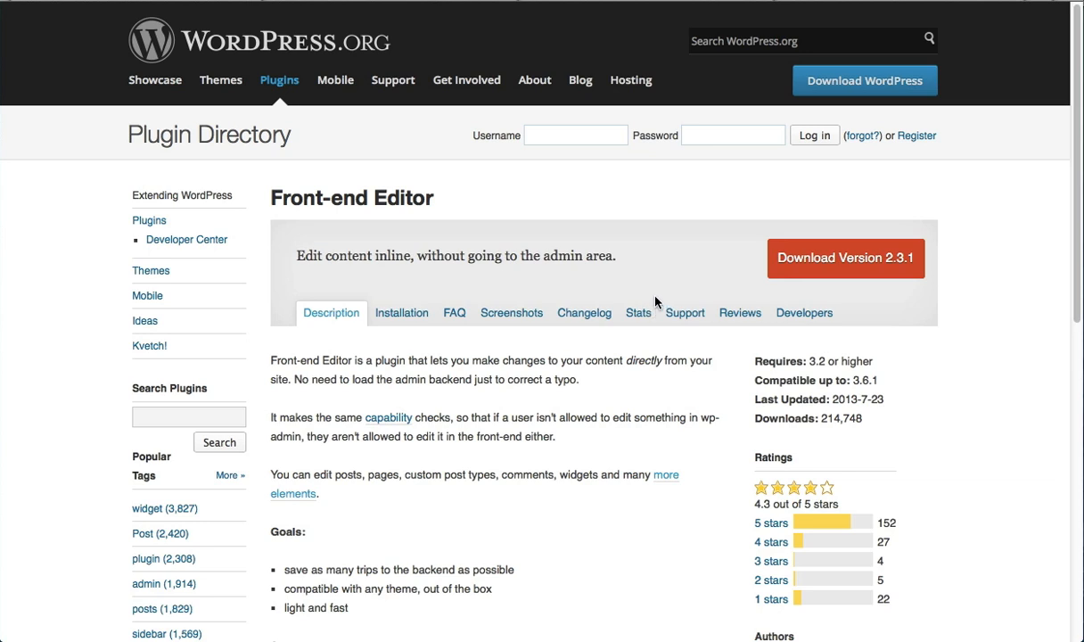
{"action": "mouse_move", "coordinate": [591, 214]}
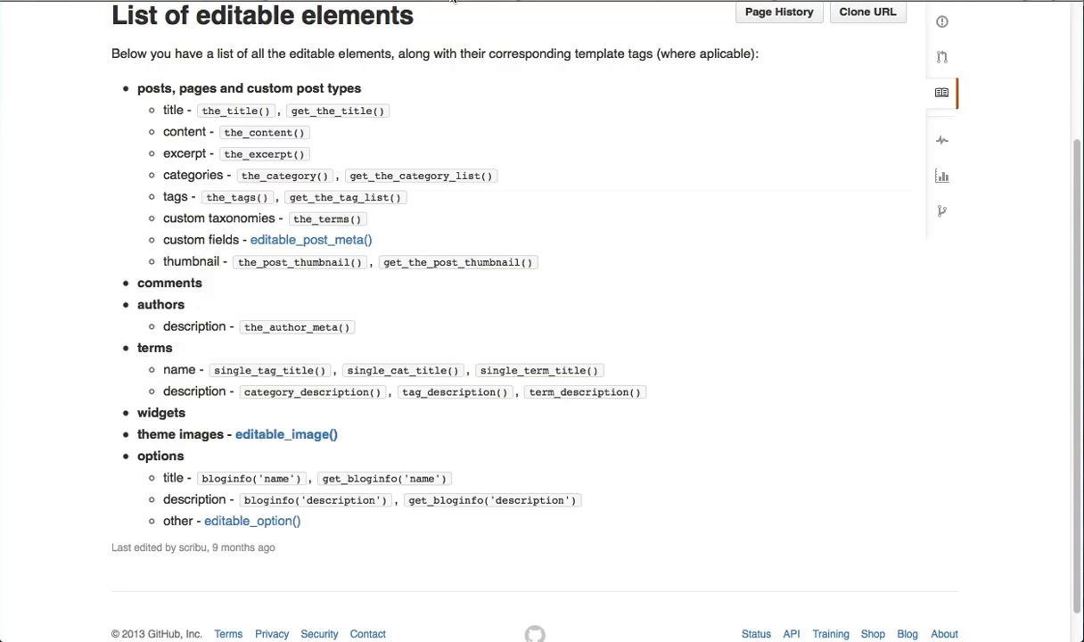
{"action": "mouse_move", "coordinate": [154, 41]}
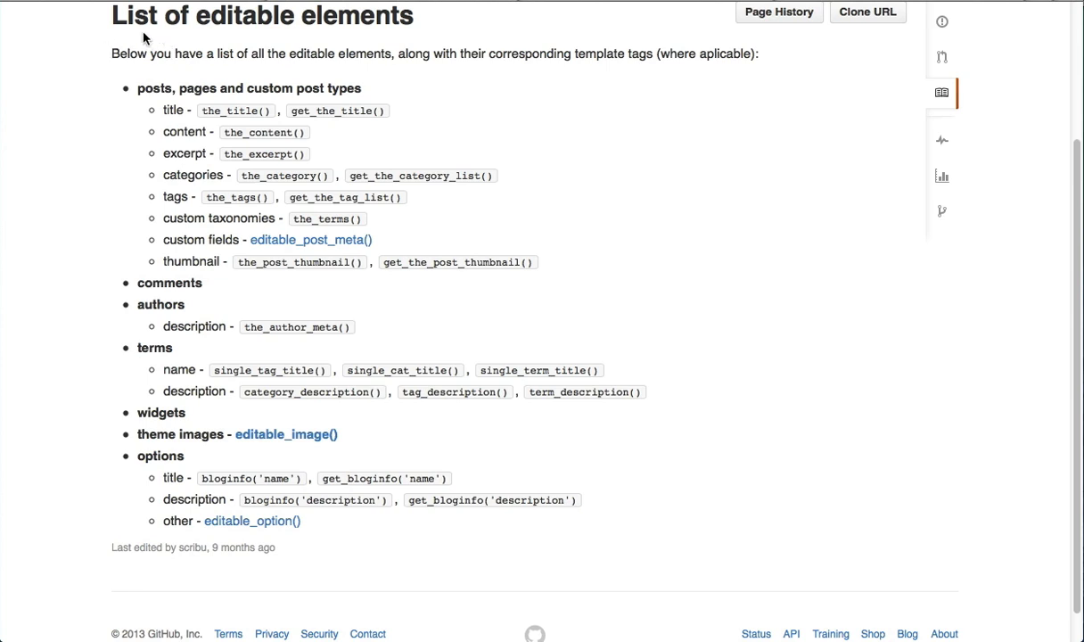
{"action": "mouse_move", "coordinate": [243, 47]}
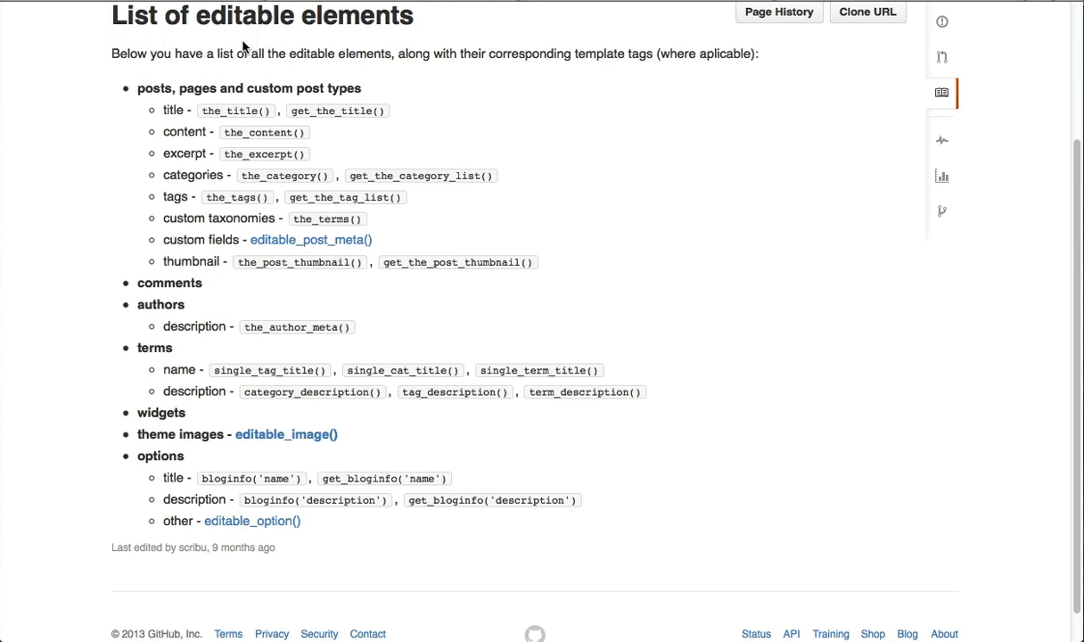
{"action": "mouse_move", "coordinate": [235, 214]}
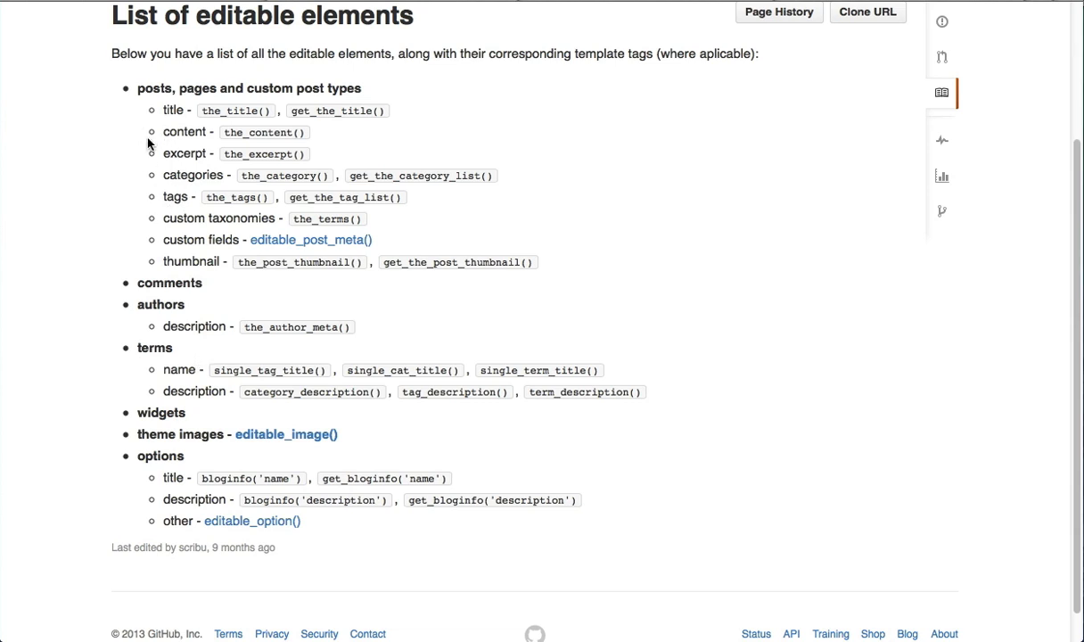
{"action": "mouse_move", "coordinate": [193, 153]}
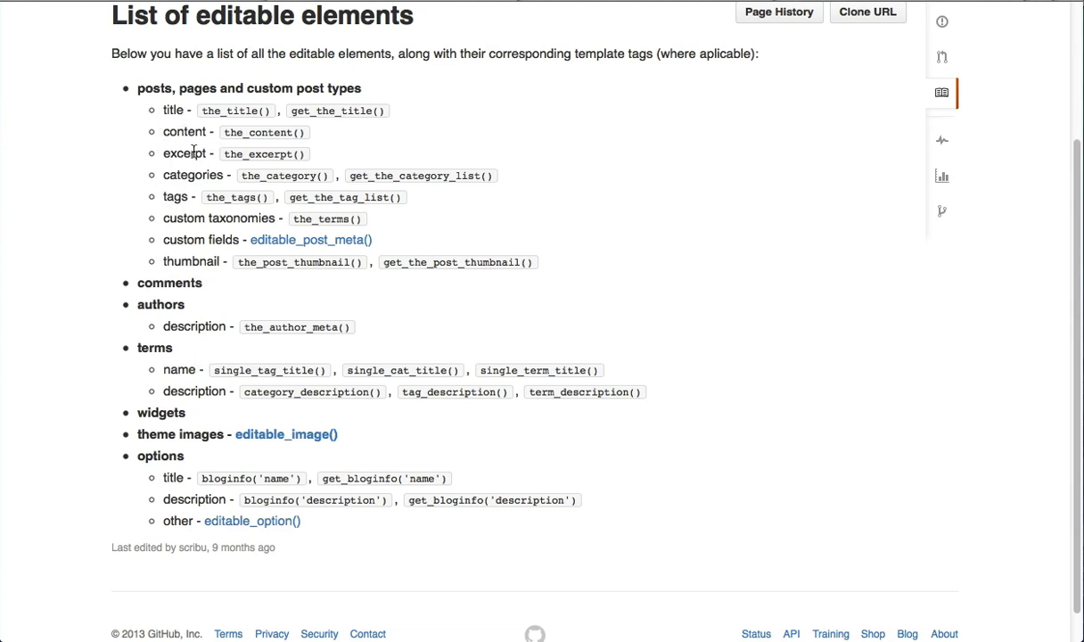
{"action": "mouse_move", "coordinate": [259, 480]}
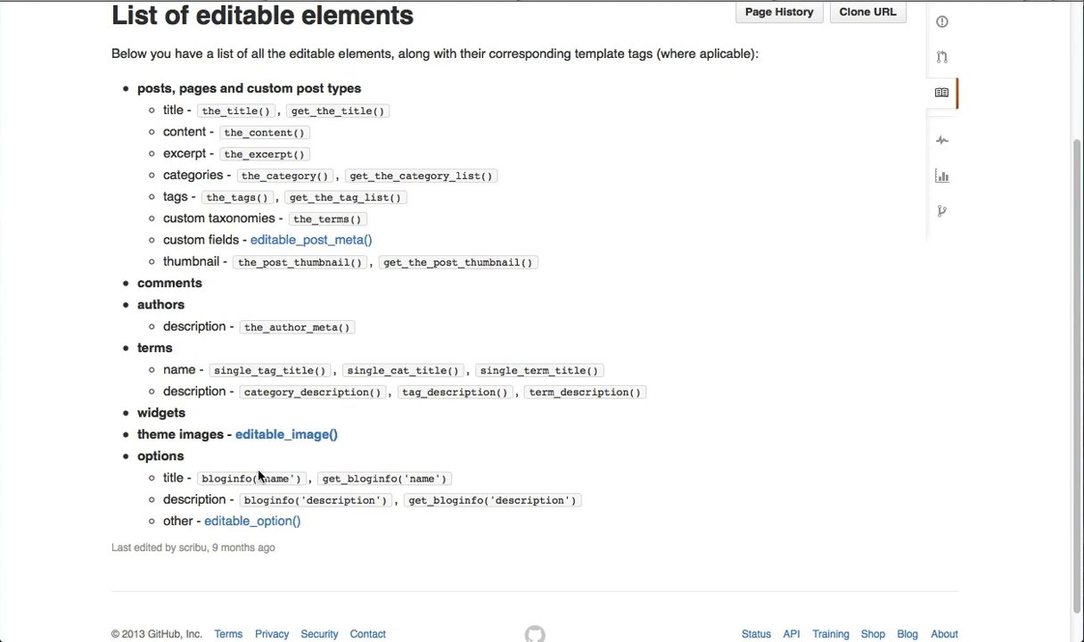
{"action": "mouse_move", "coordinate": [236, 333]}
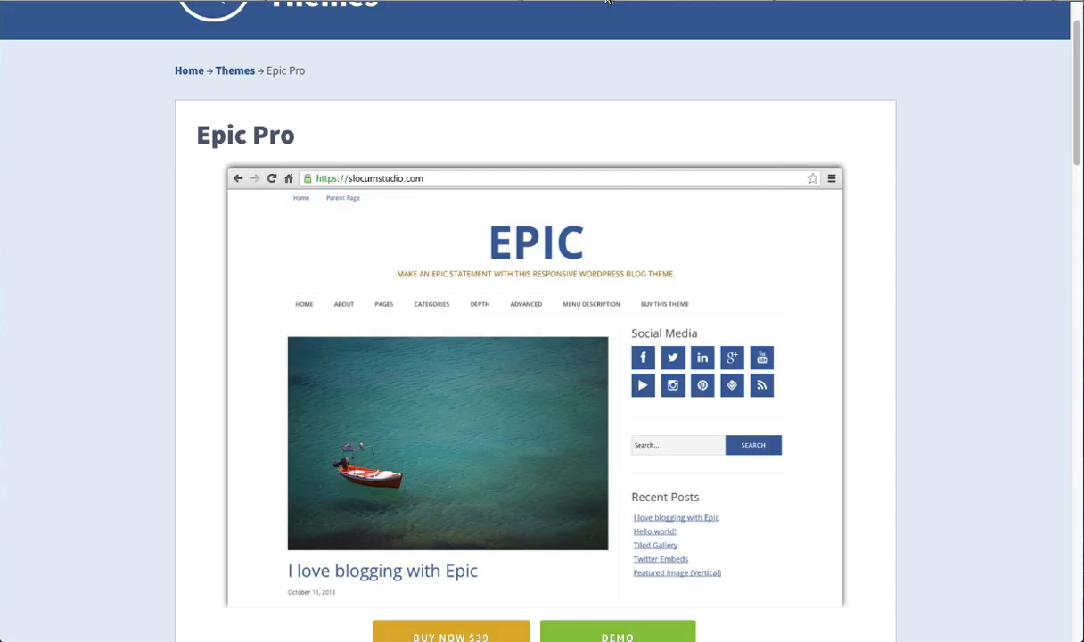
{"action": "mouse_move", "coordinate": [637, 179]}
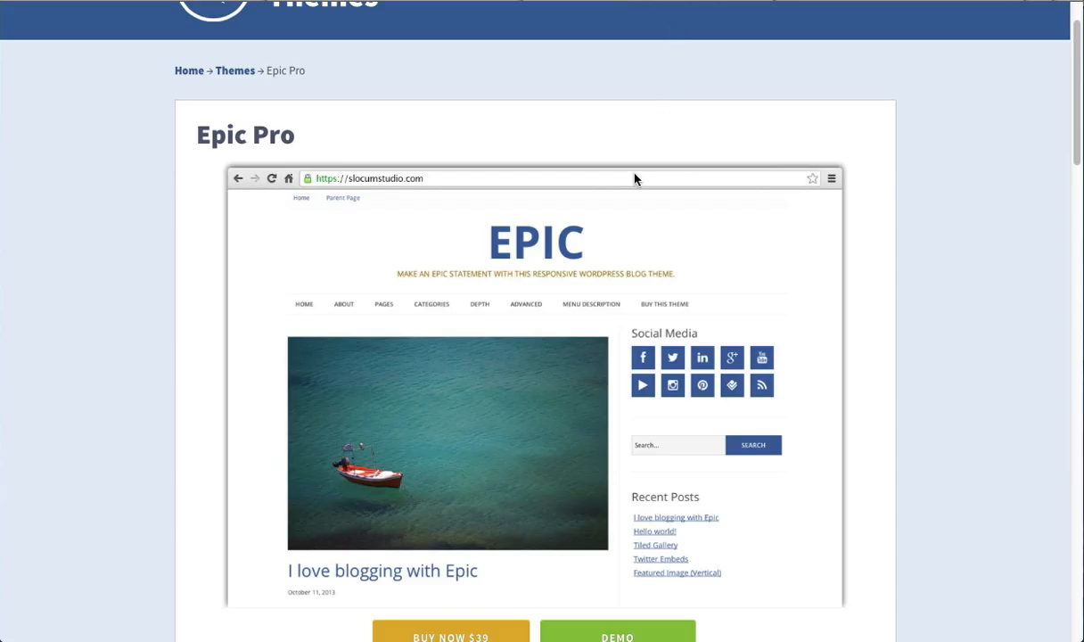
Scroll down the Epic Pro theme page to see its preview.
{"action": "scroll", "scroll_direction": "down", "scroll_amount": 3}
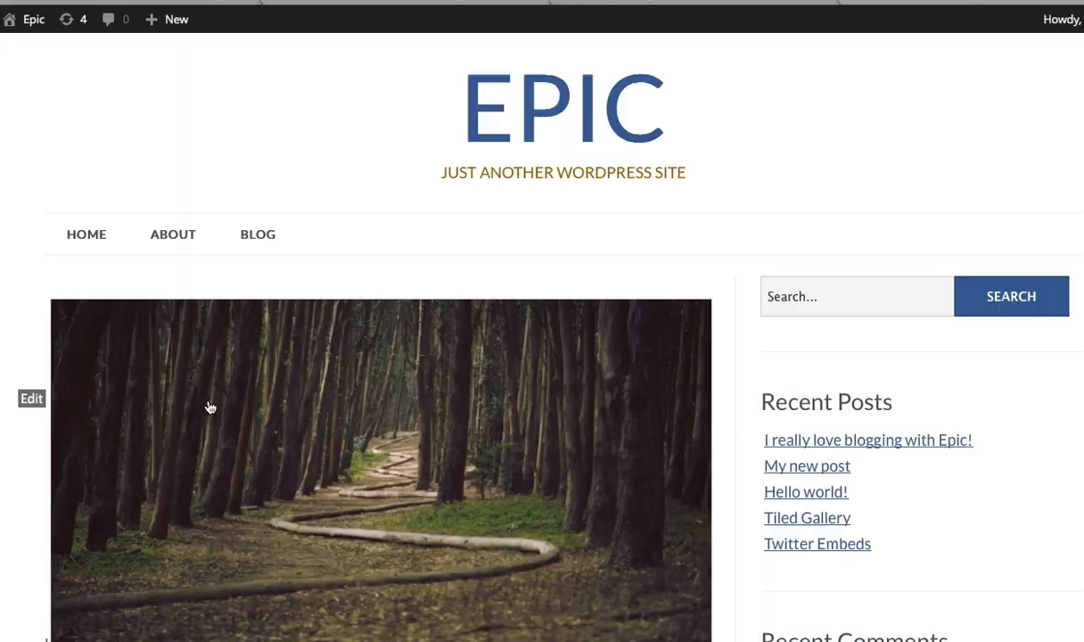
{"action": "scroll", "scroll_direction": "down", "scroll_amount": 3}
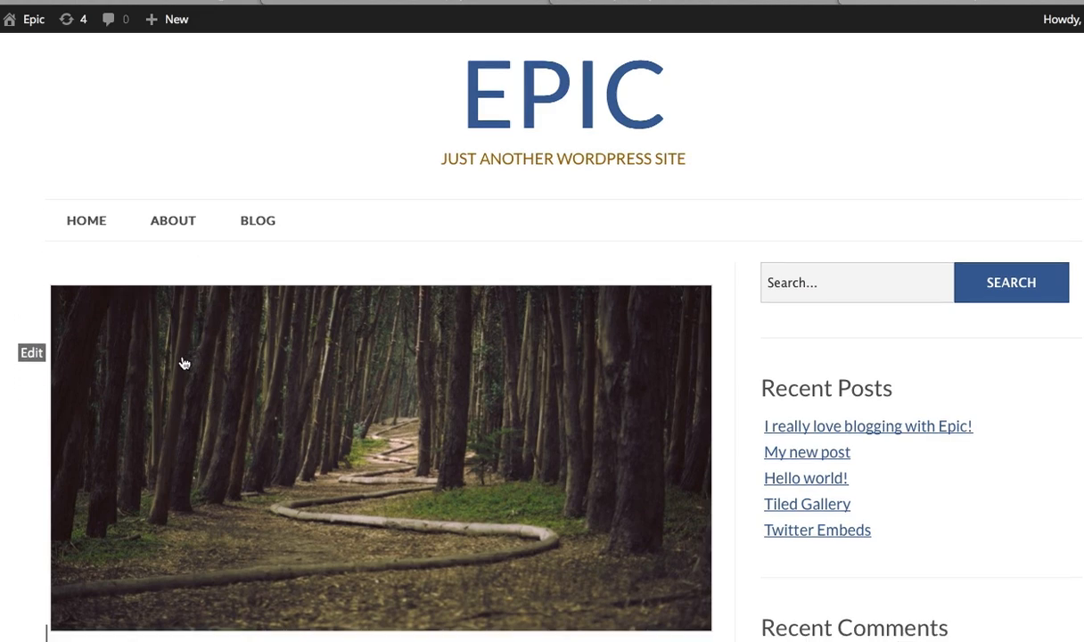
{"action": "scroll", "scroll_direction": "down", "scroll_amount": 3}
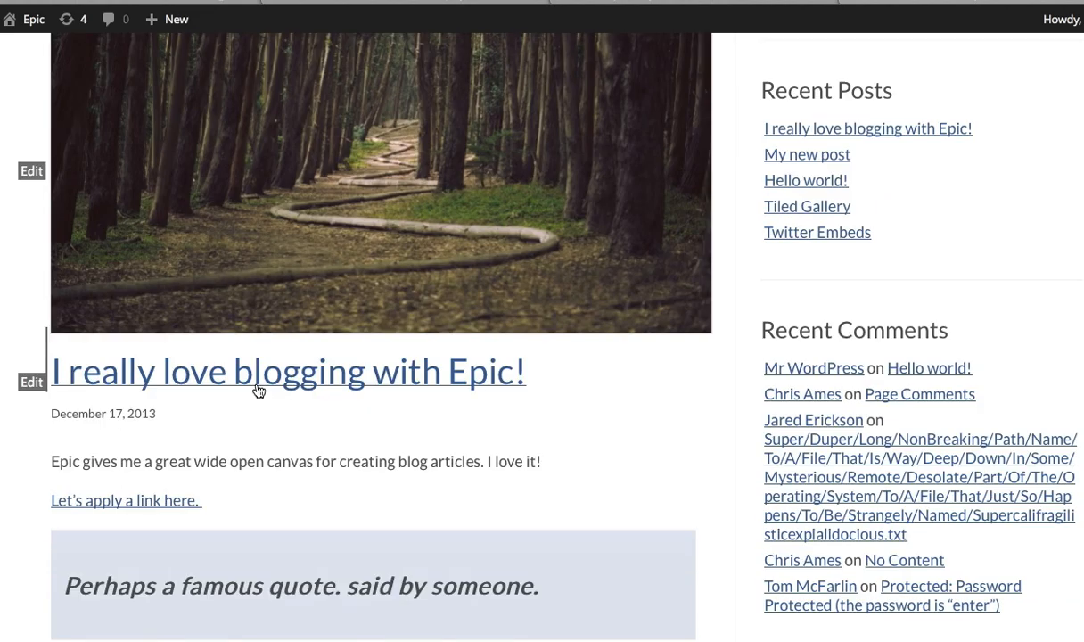
{"action": "scroll", "scroll_direction": "down", "scroll_amount": 3}
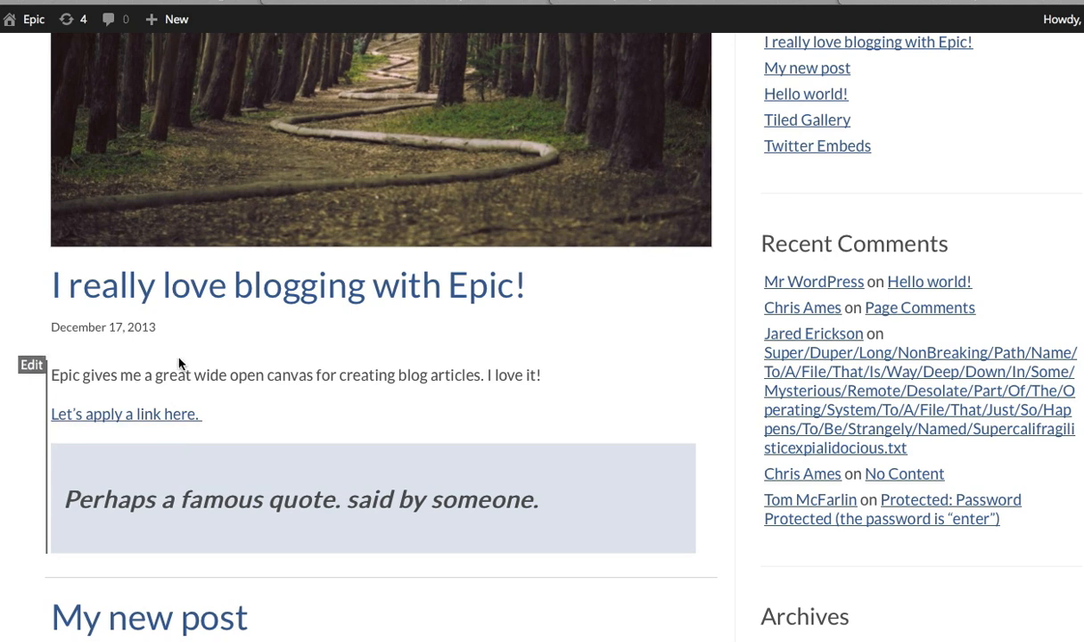
{"action": "mouse_move", "coordinate": [42, 424]}
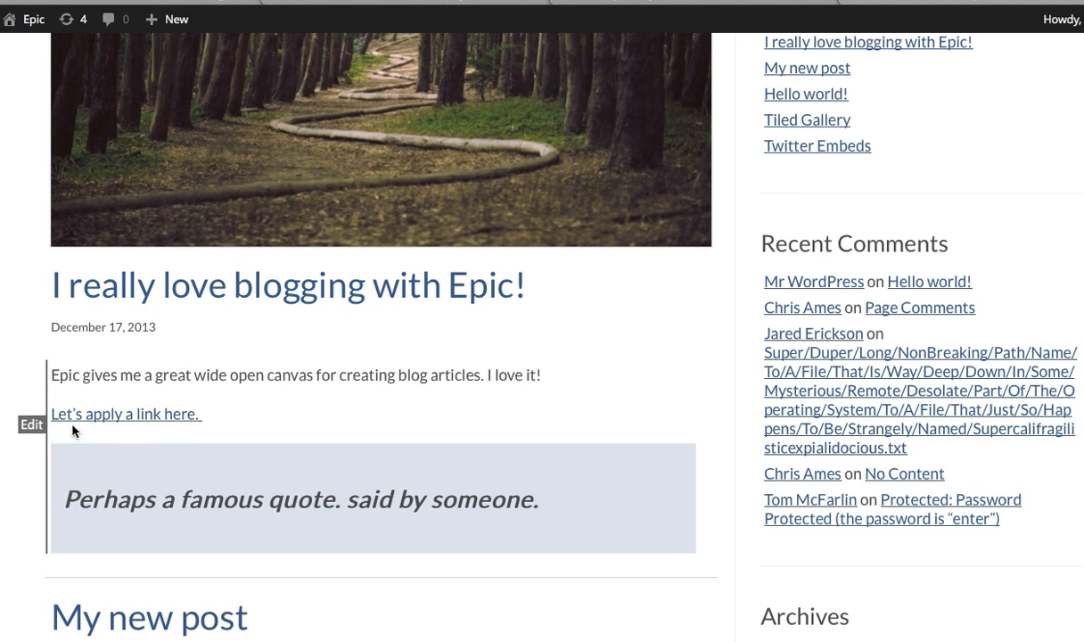
{"action": "mouse_move", "coordinate": [112, 475]}
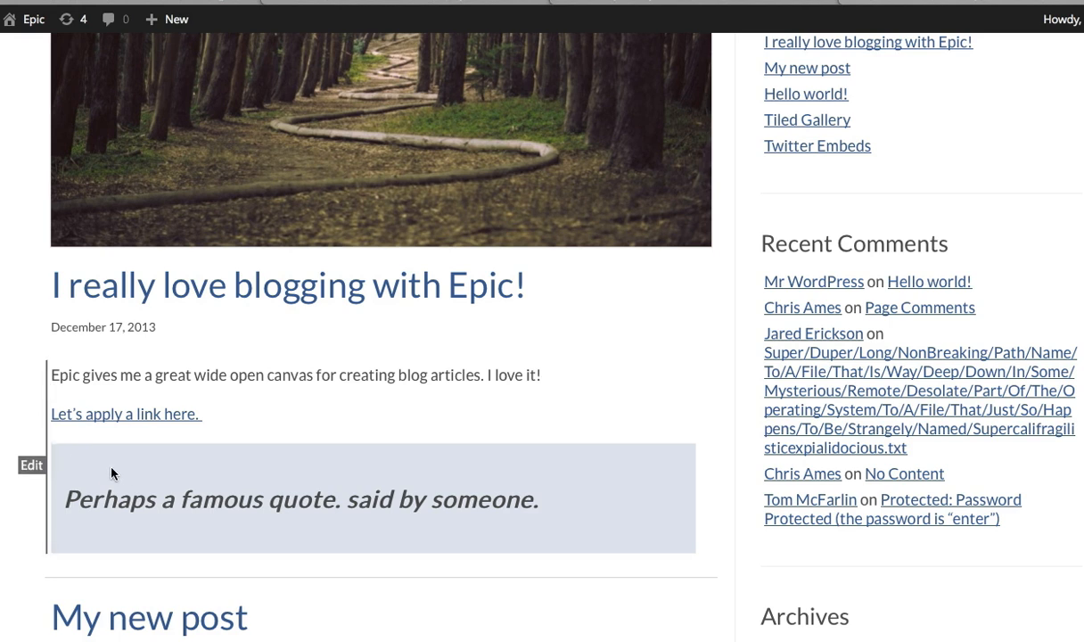
{"action": "mouse_move", "coordinate": [54, 349]}
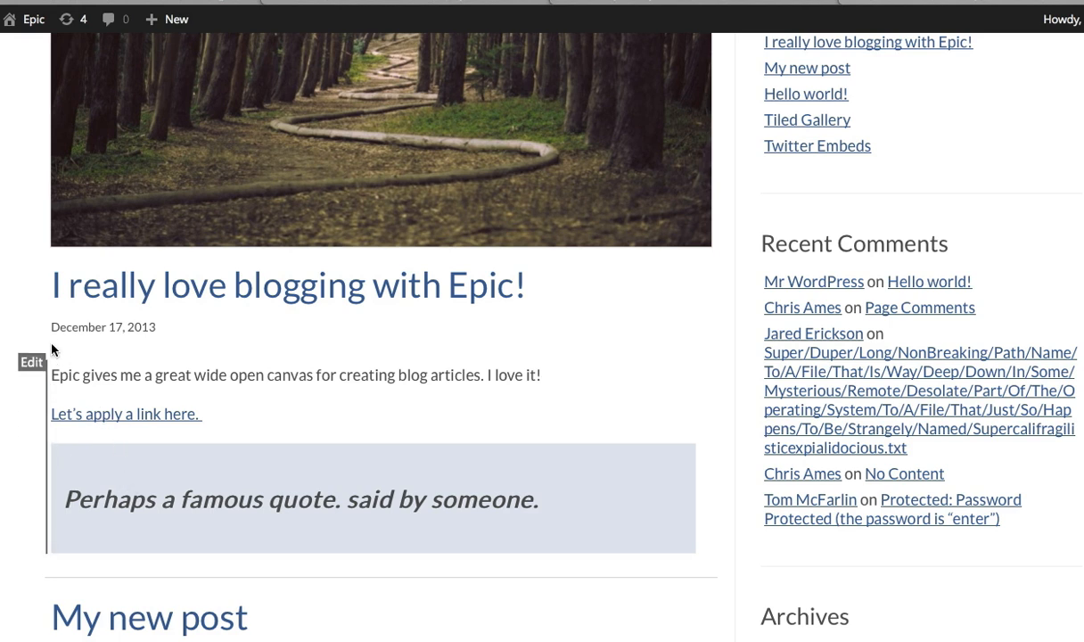
{"action": "mouse_move", "coordinate": [100, 166]}
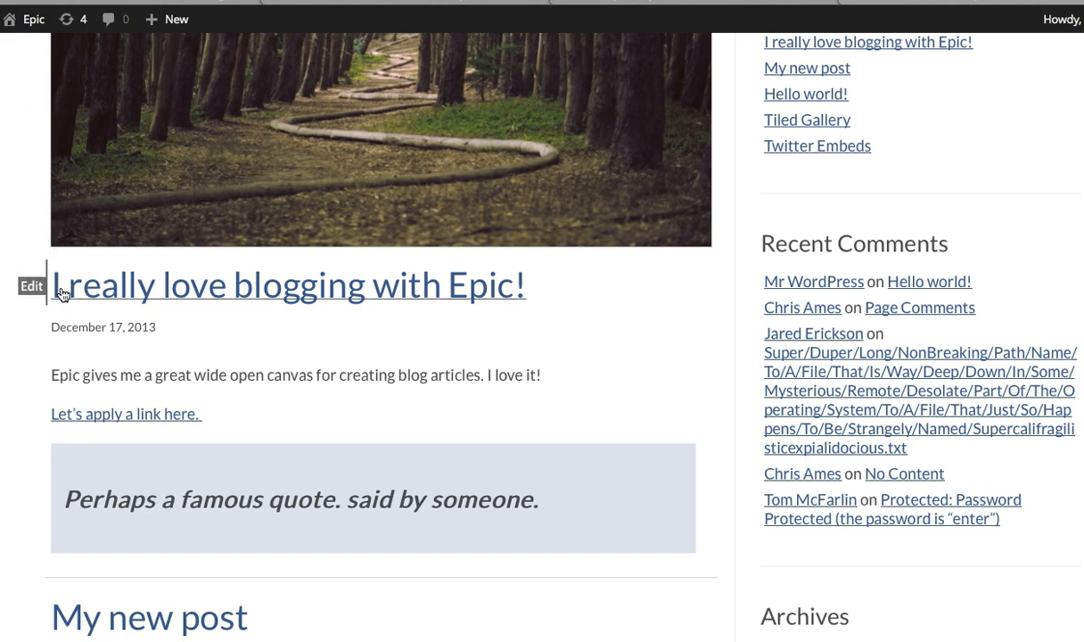
{"action": "mouse_move", "coordinate": [97, 456]}
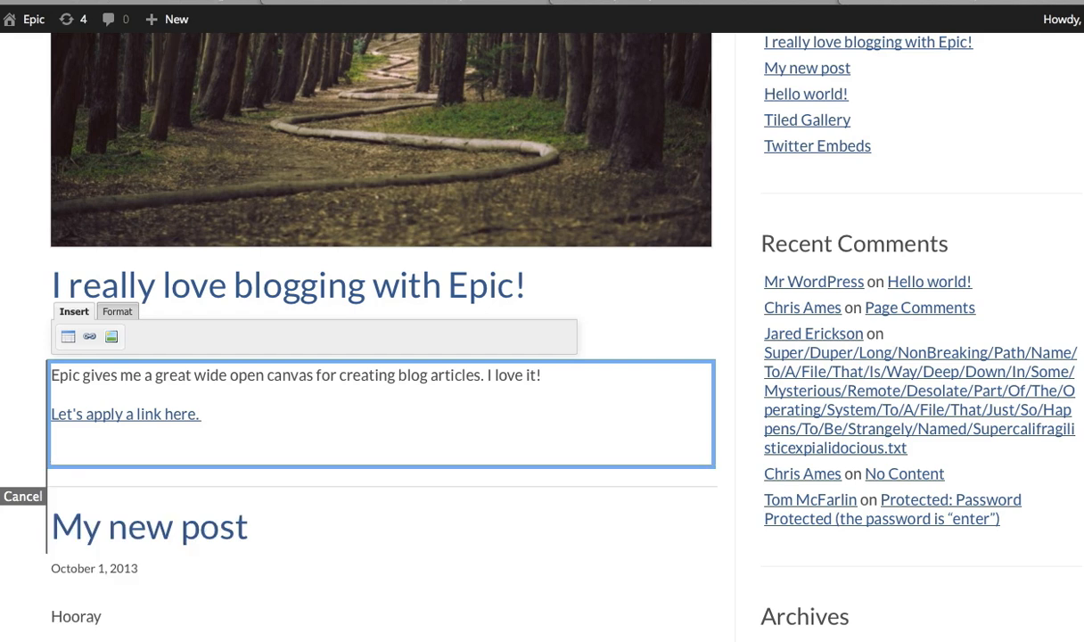
Add the line 'Awesome quote here!' at the end of the post.
{"action": "type", "text": "Awesome"}
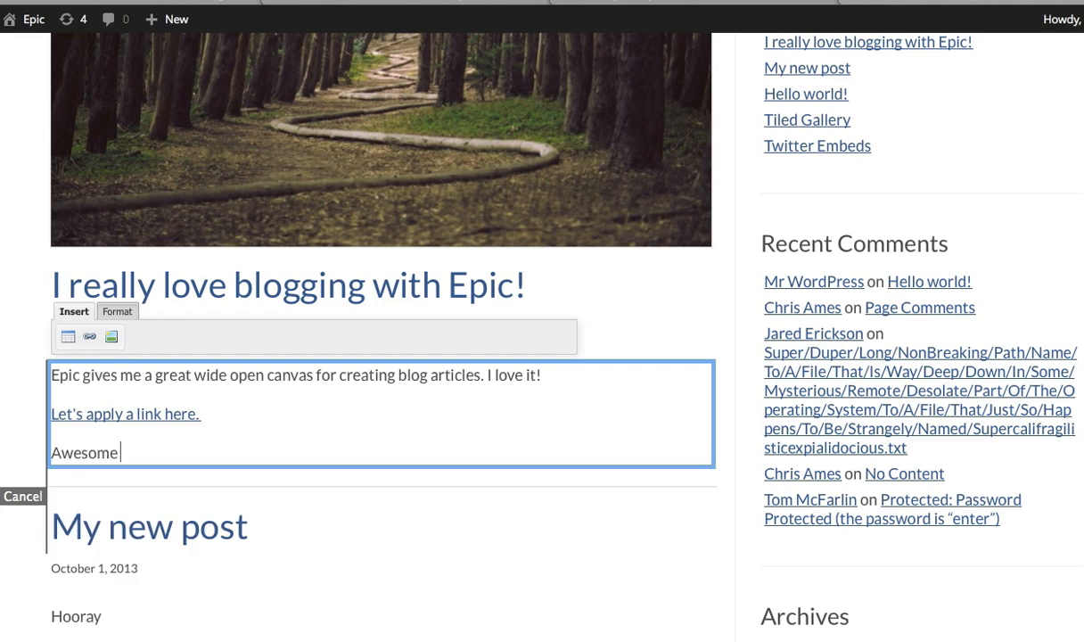
{"action": "type", "text": "quote here!"}
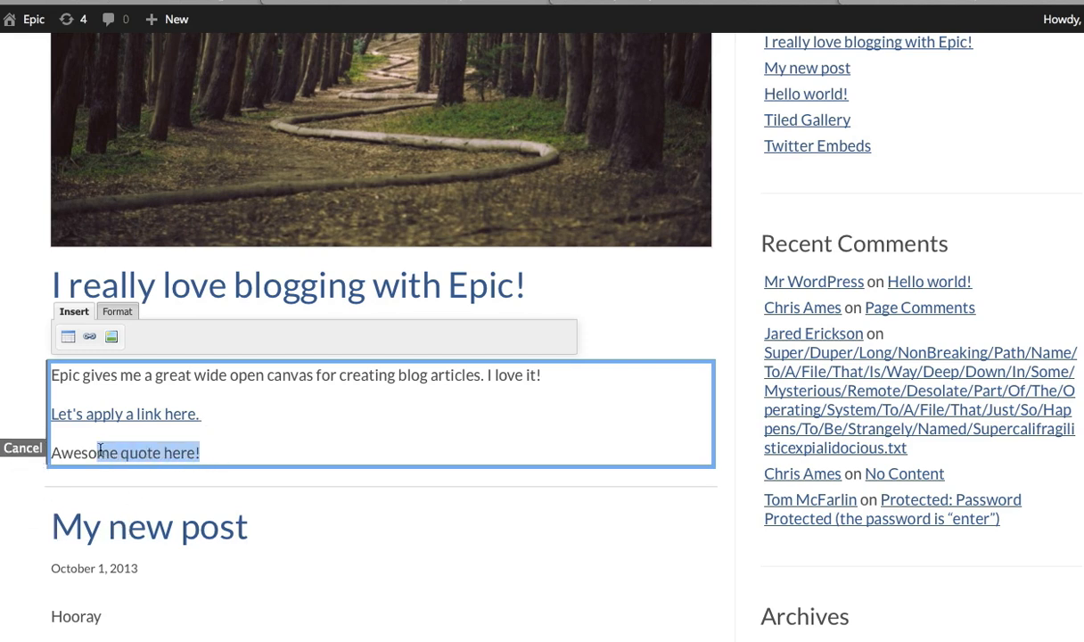
Style the quote as a blockquote, then begin linking the selected line.
{"action": "left_click", "coordinate": [118, 310]}
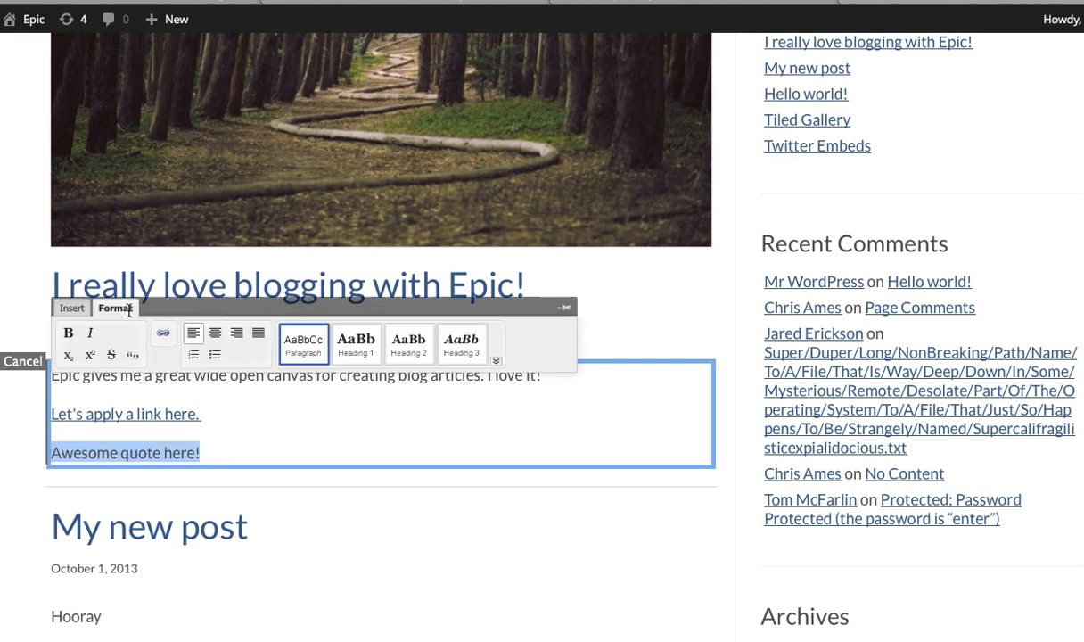
{"action": "left_click", "coordinate": [495, 360]}
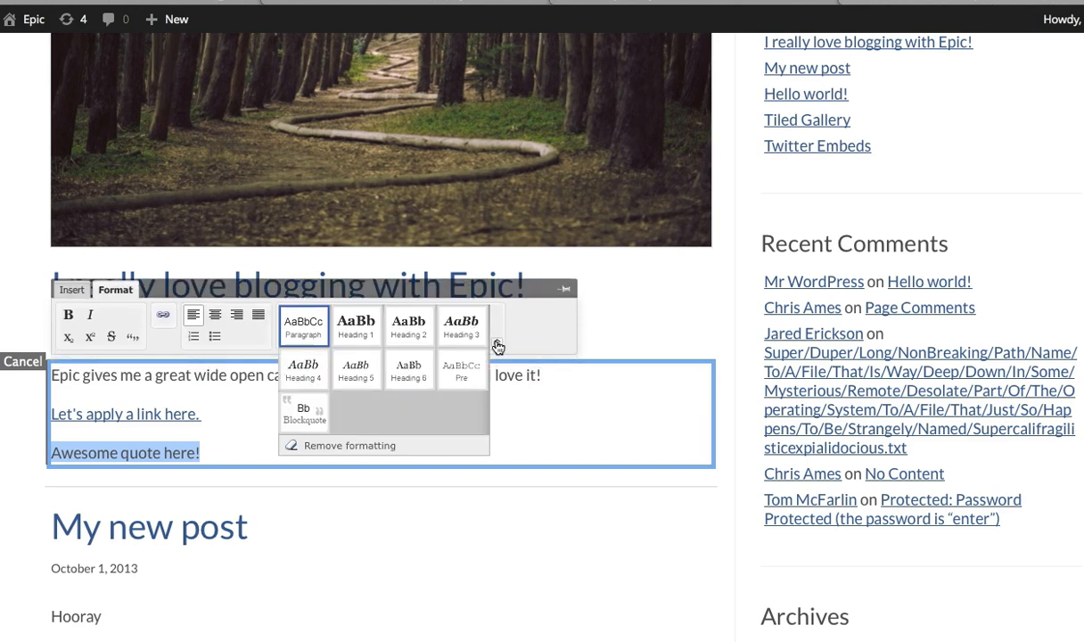
{"action": "left_click", "coordinate": [303, 412]}
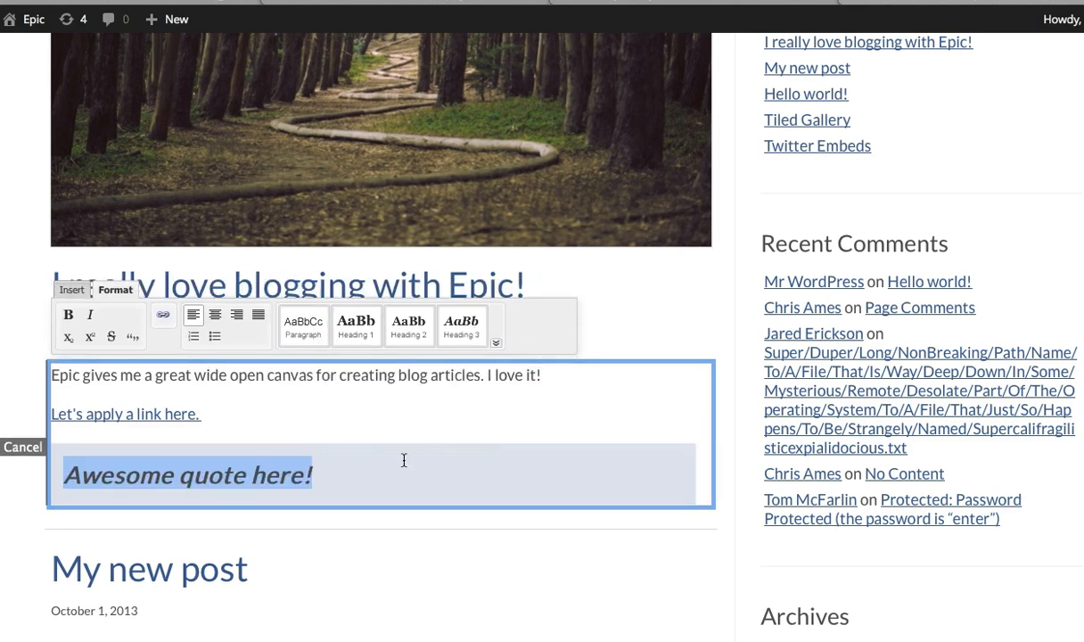
{"action": "left_click", "coordinate": [164, 314]}
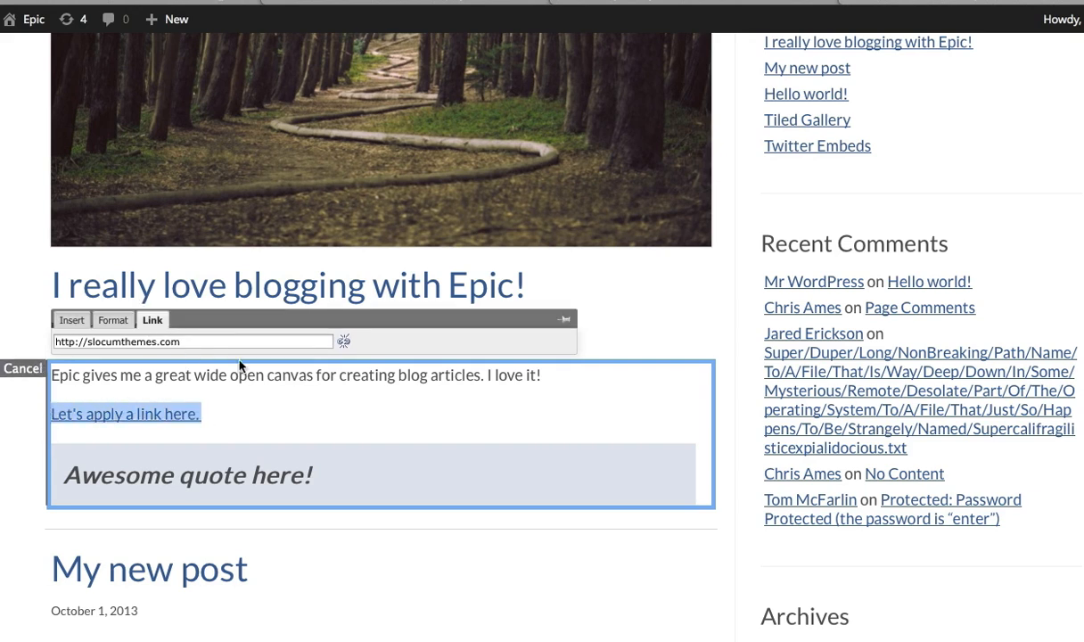
{"action": "mouse_move", "coordinate": [342, 341]}
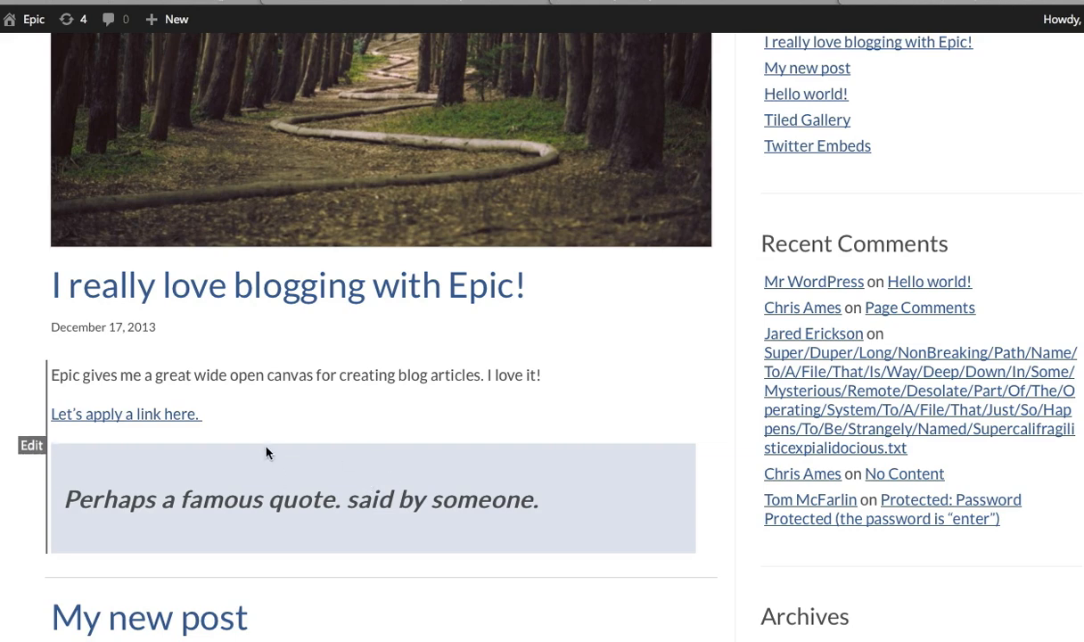
{"action": "scroll", "scroll_direction": "down", "scroll_amount": 3}
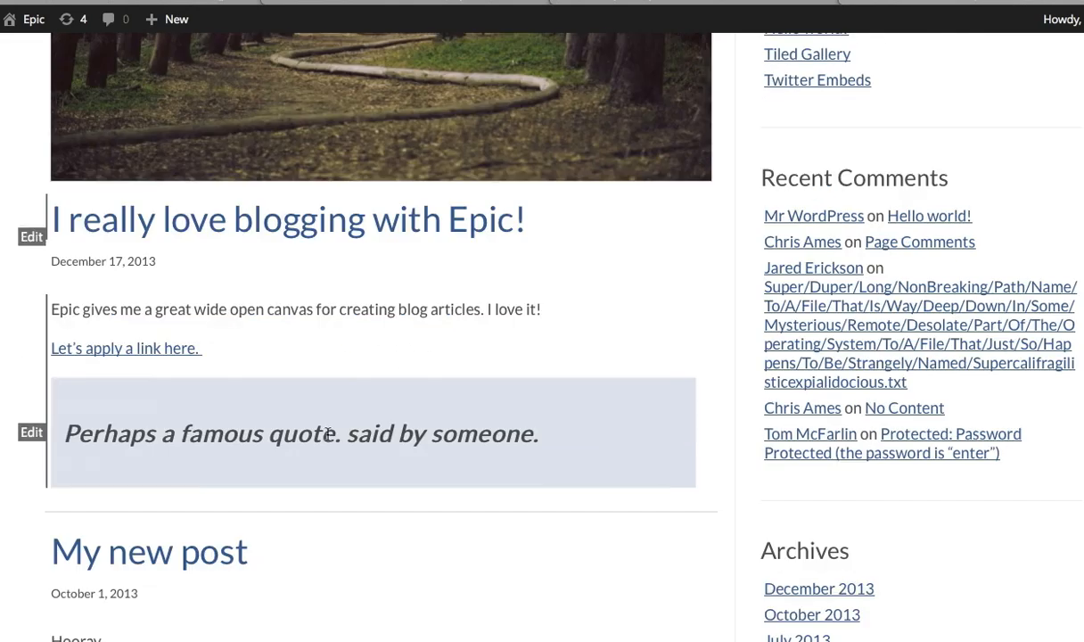
{"action": "mouse_move", "coordinate": [33, 378]}
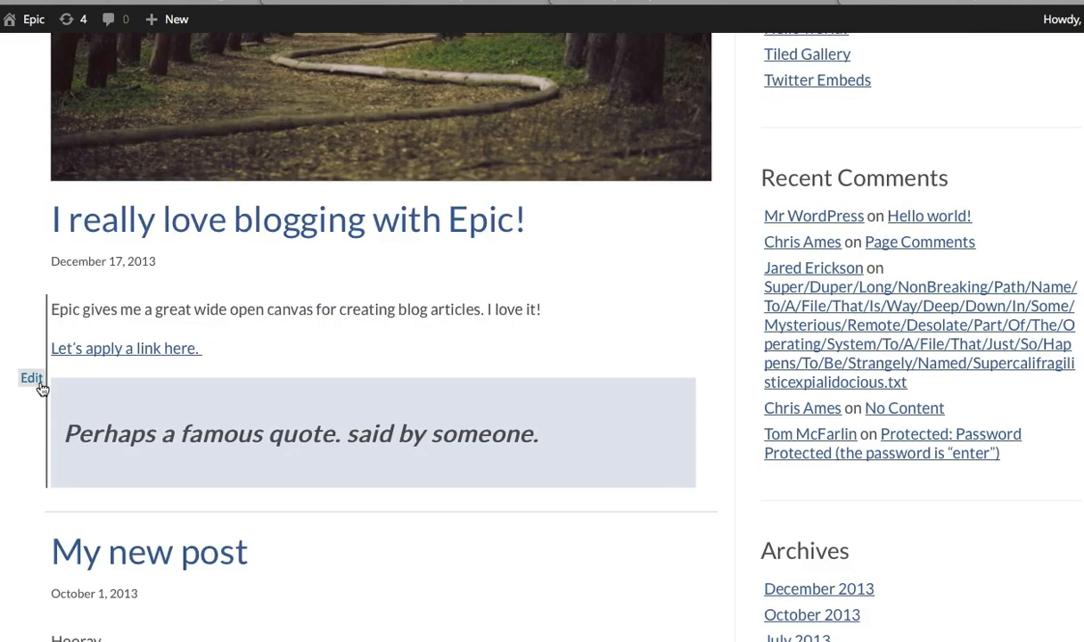
{"action": "left_click", "coordinate": [32, 378]}
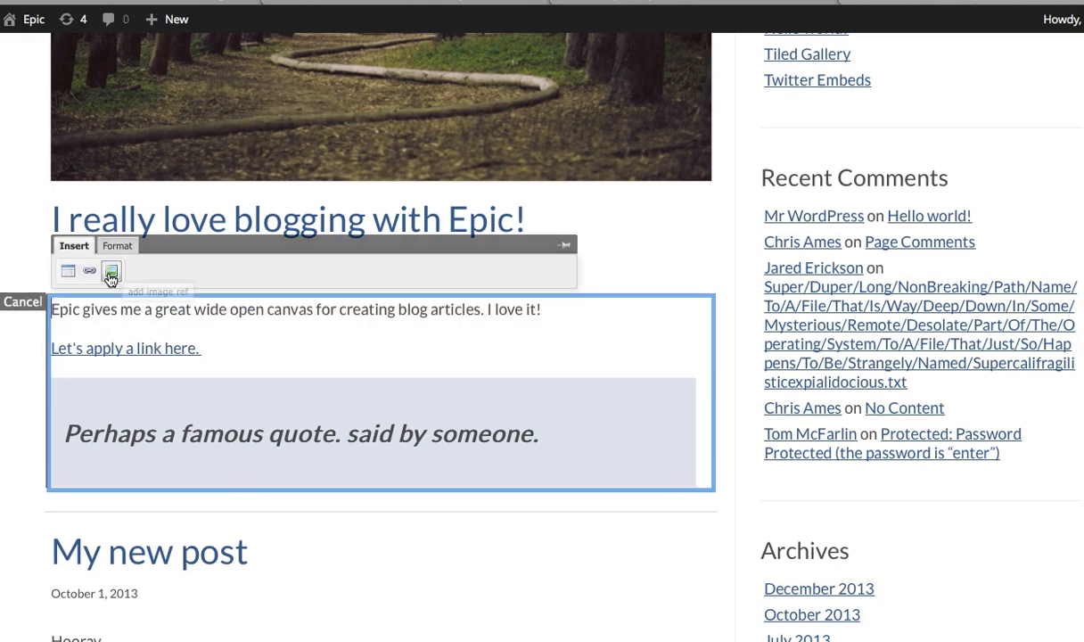
{"action": "left_click", "coordinate": [111, 271]}
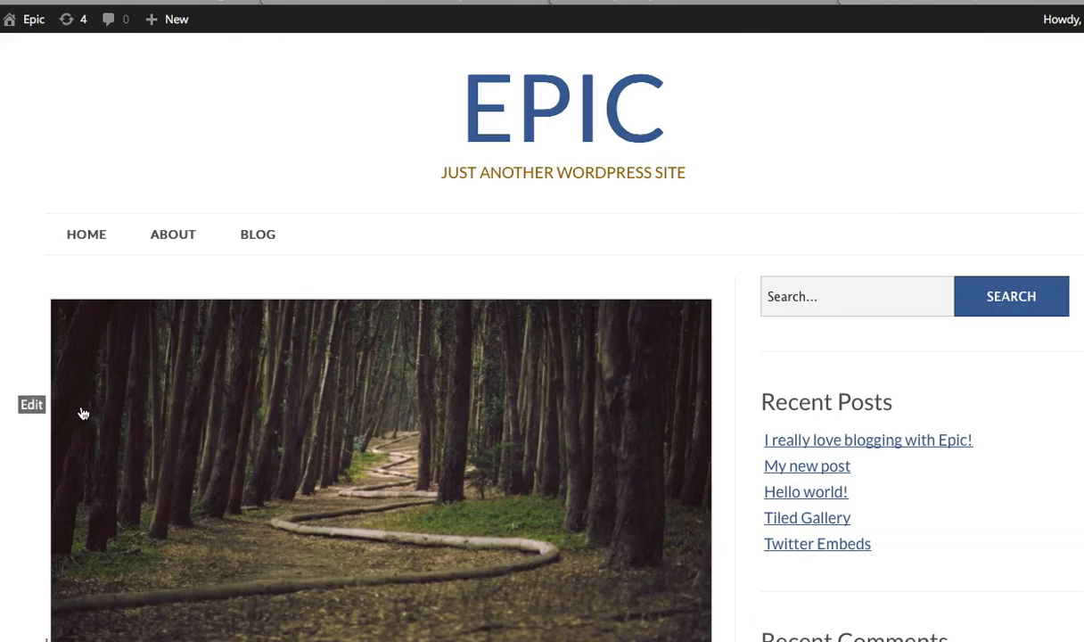
Swap the featured image for the mountain road photo chosen from the Media Library.
{"action": "scroll", "scroll_direction": "down", "scroll_amount": 3}
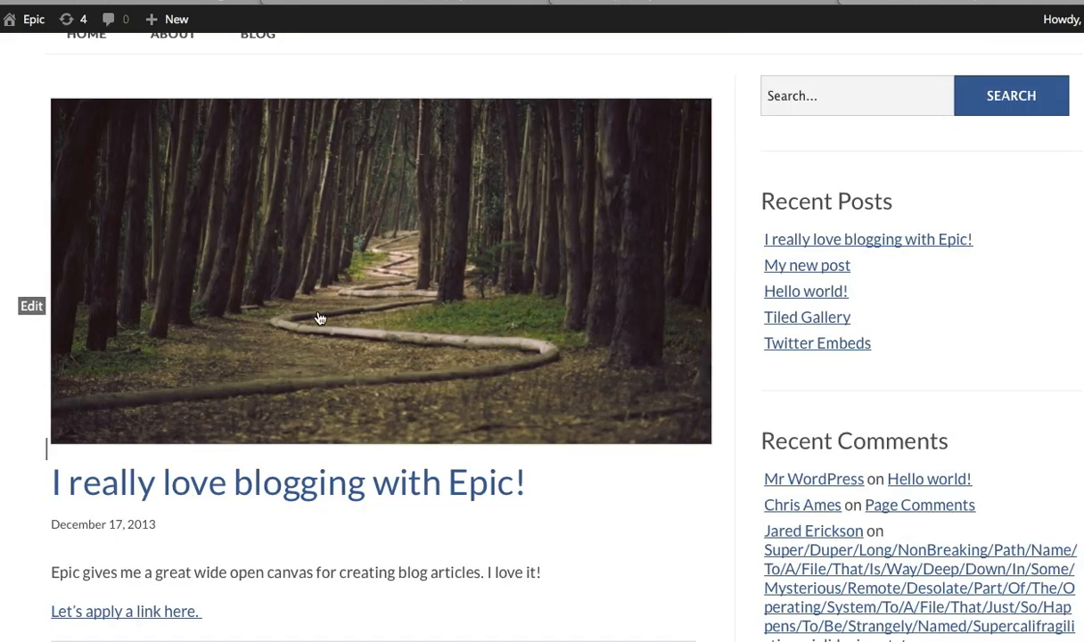
{"action": "mouse_move", "coordinate": [150, 357]}
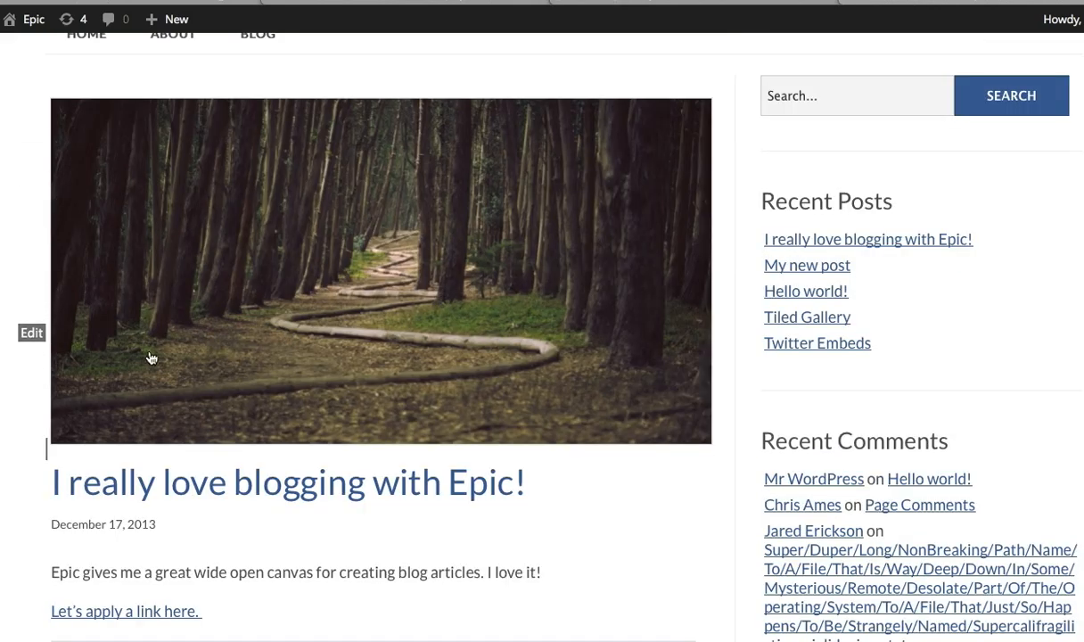
{"action": "mouse_move", "coordinate": [43, 346]}
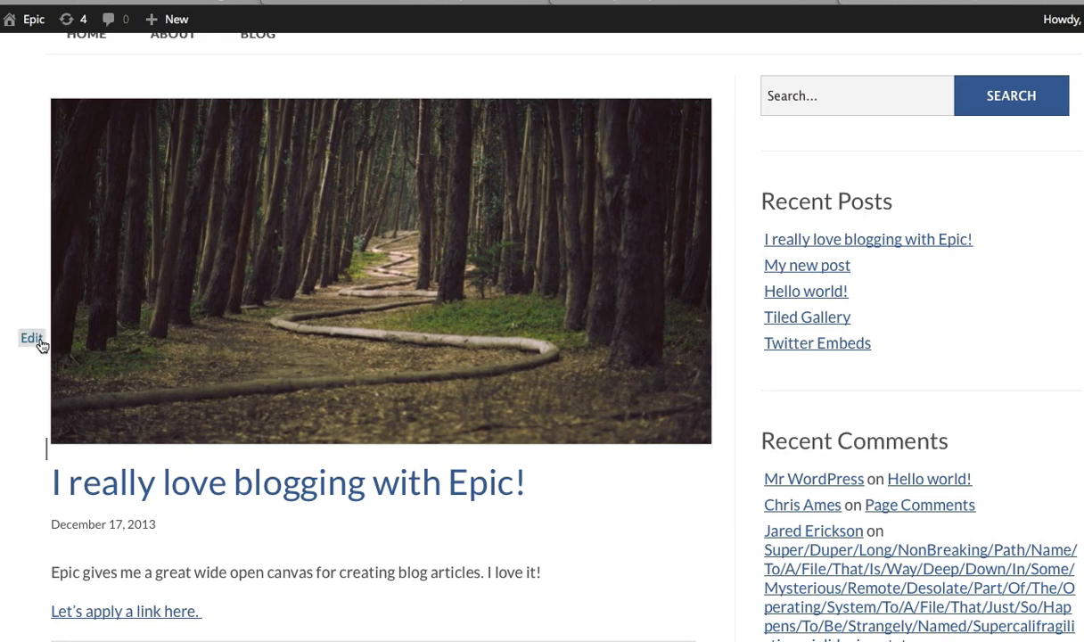
{"action": "left_click", "coordinate": [32, 339]}
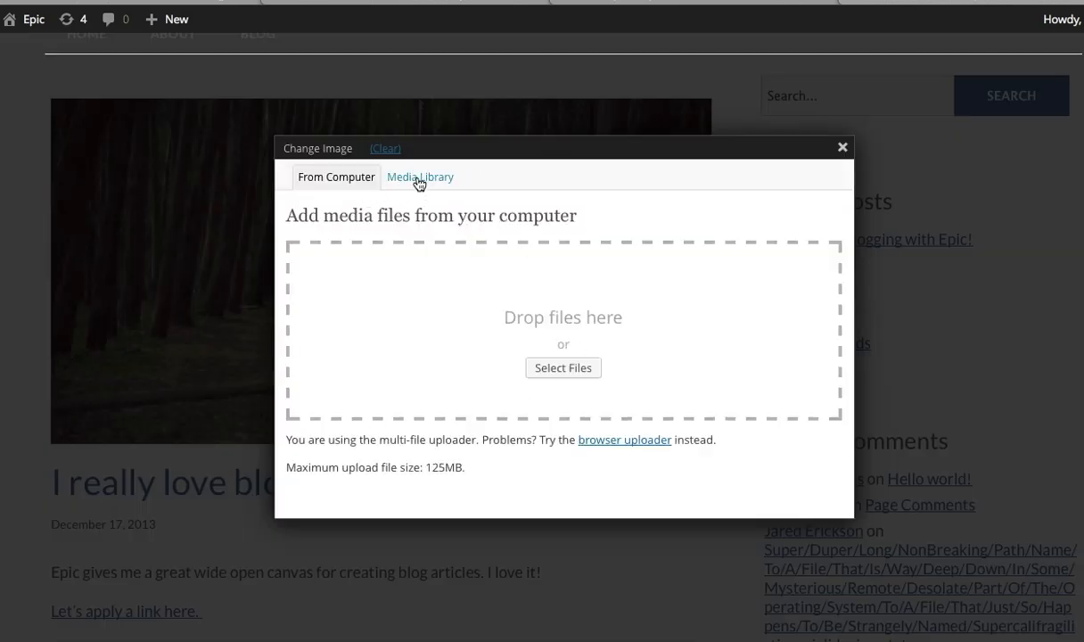
{"action": "left_click", "coordinate": [421, 176]}
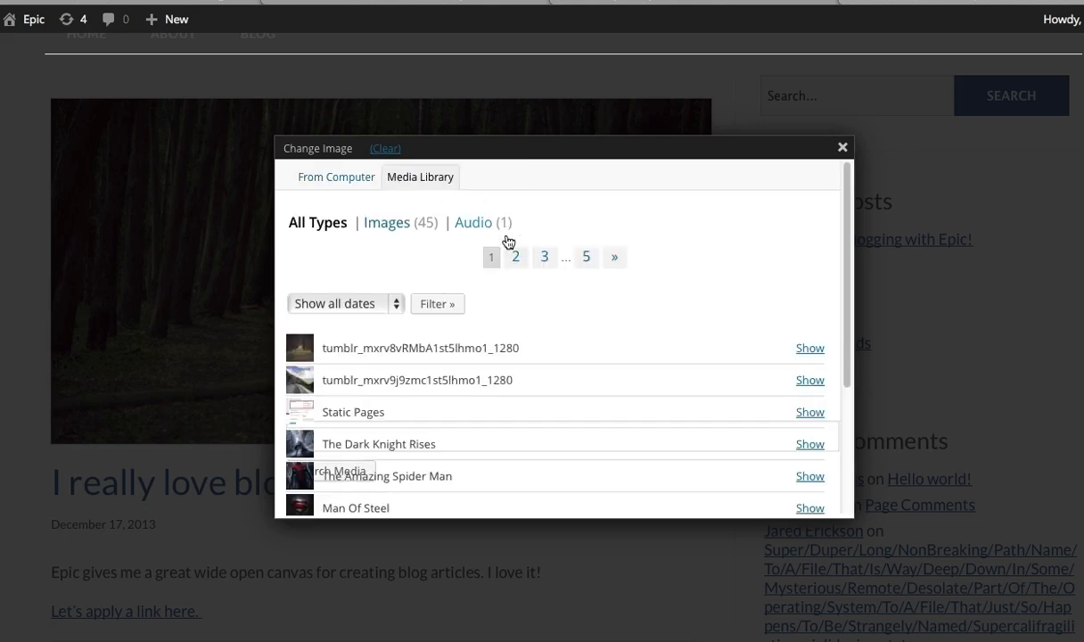
{"action": "mouse_move", "coordinate": [831, 367]}
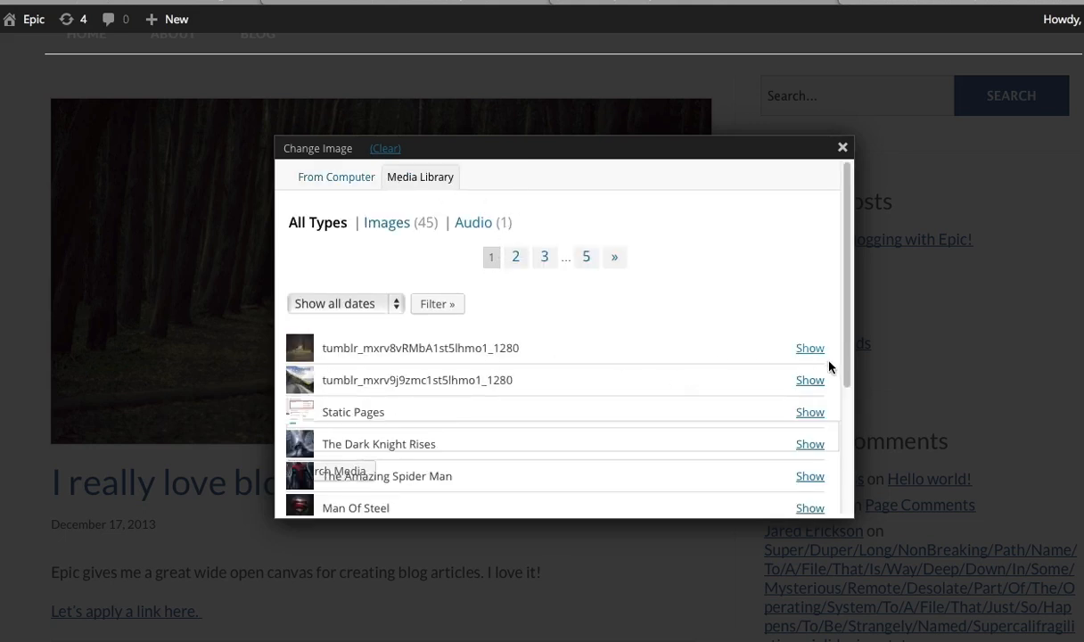
{"action": "left_click", "coordinate": [810, 380]}
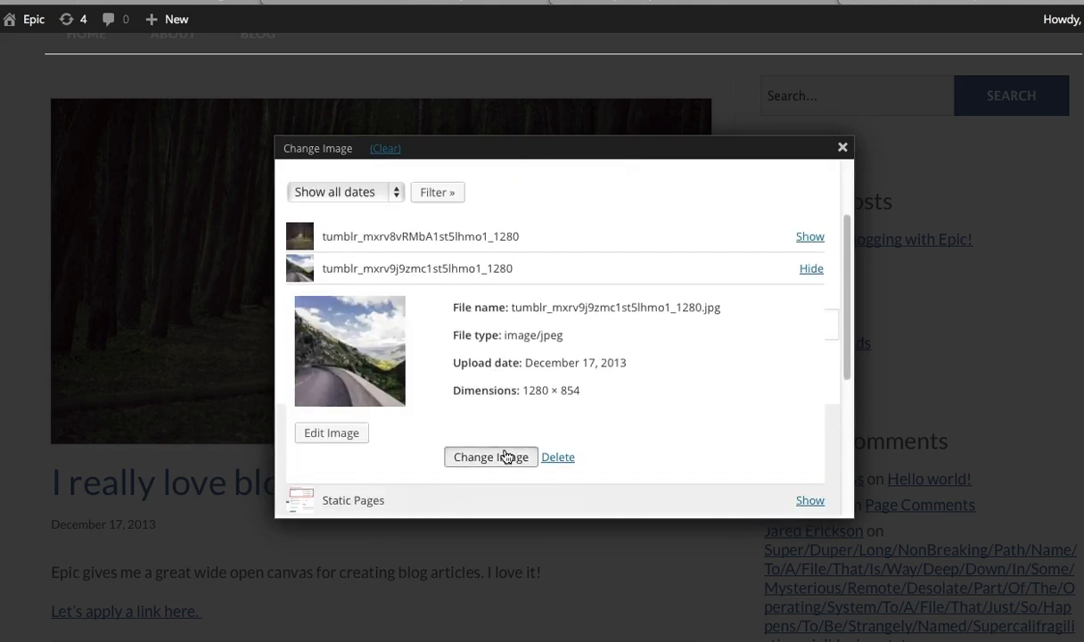
{"action": "left_click", "coordinate": [491, 457]}
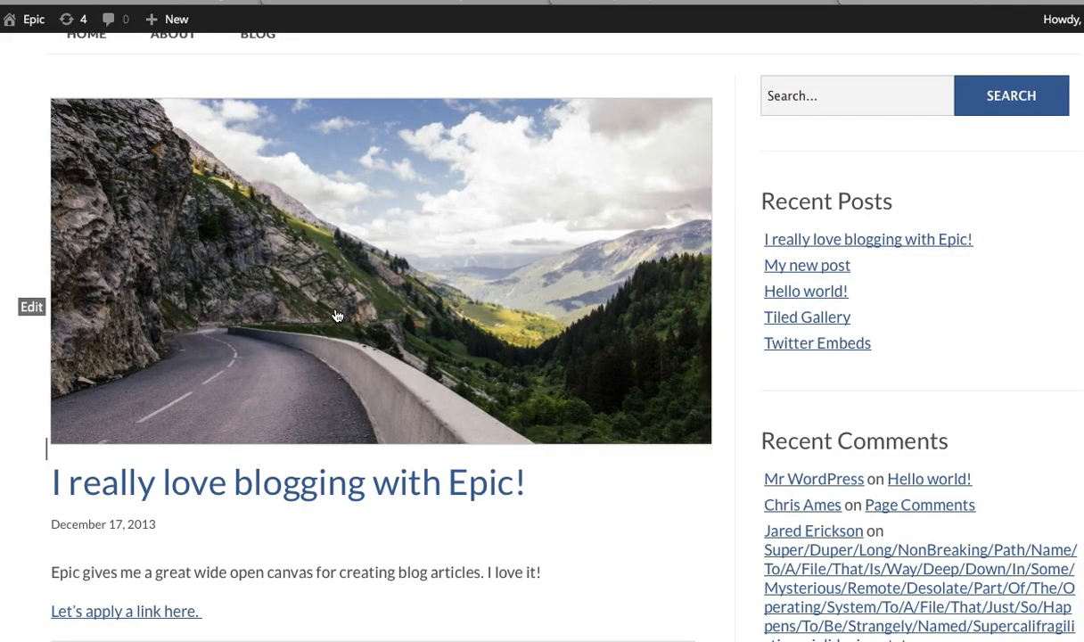
{"action": "mouse_move", "coordinate": [214, 246]}
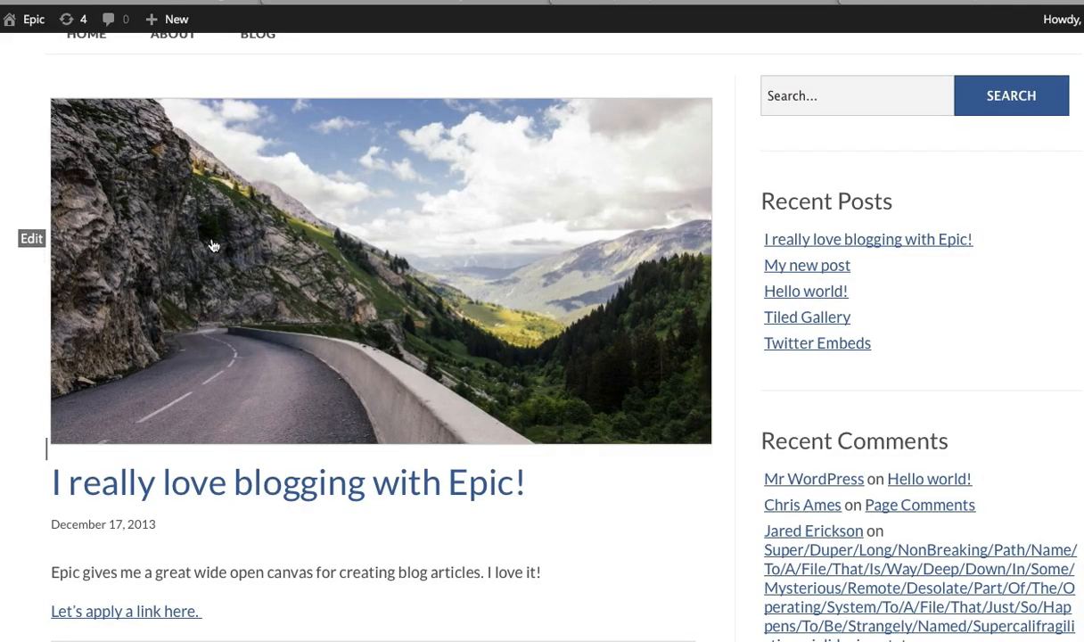
{"action": "mouse_move", "coordinate": [36, 288]}
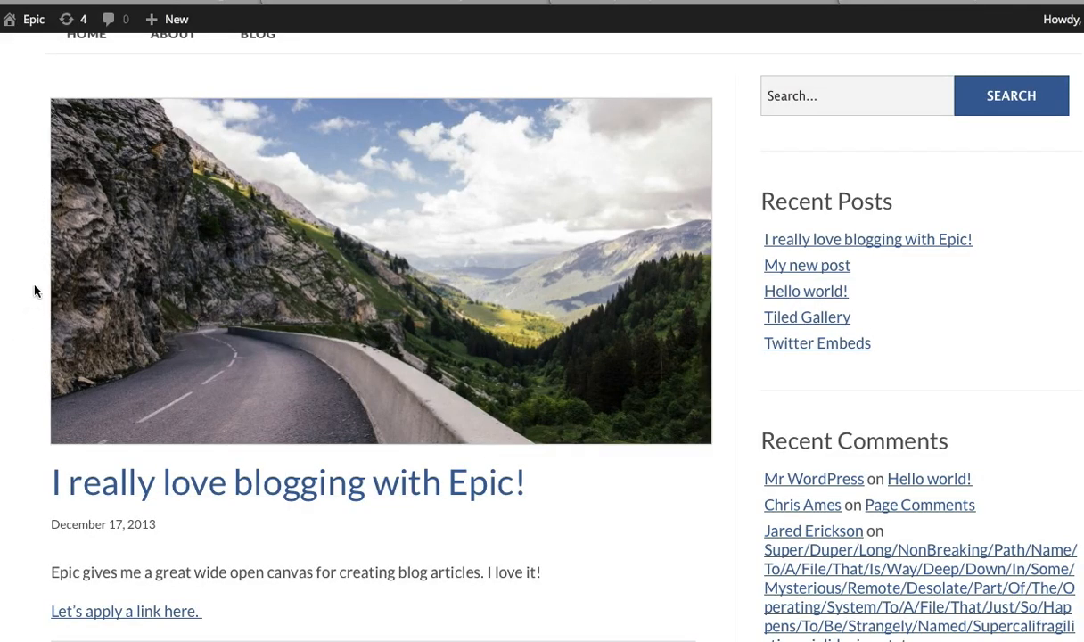
{"action": "mouse_move", "coordinate": [437, 125]}
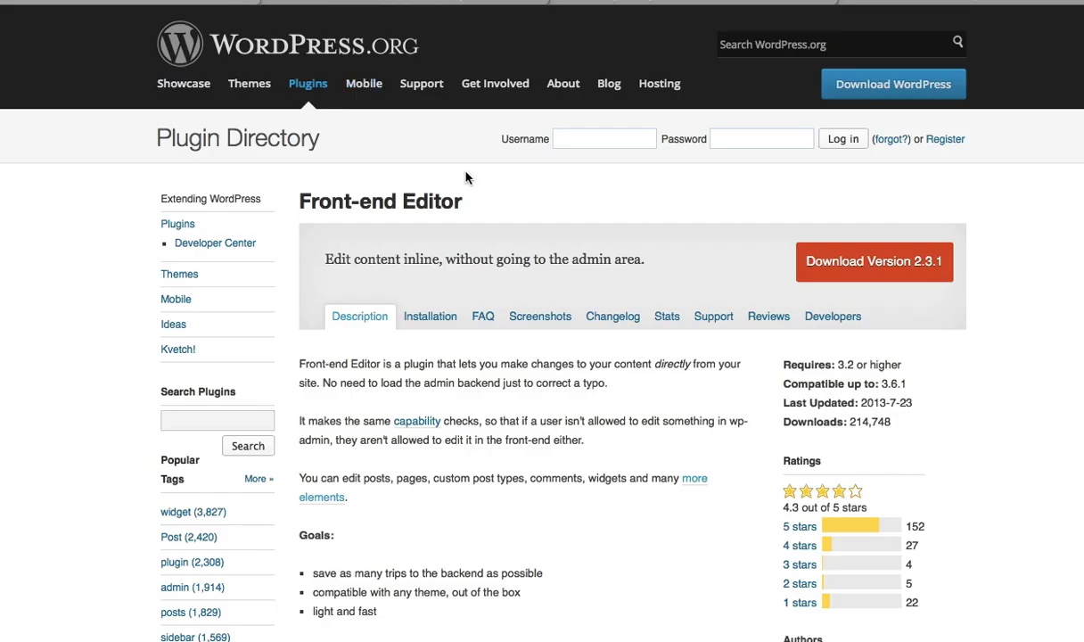
{"action": "mouse_move", "coordinate": [1011, 403]}
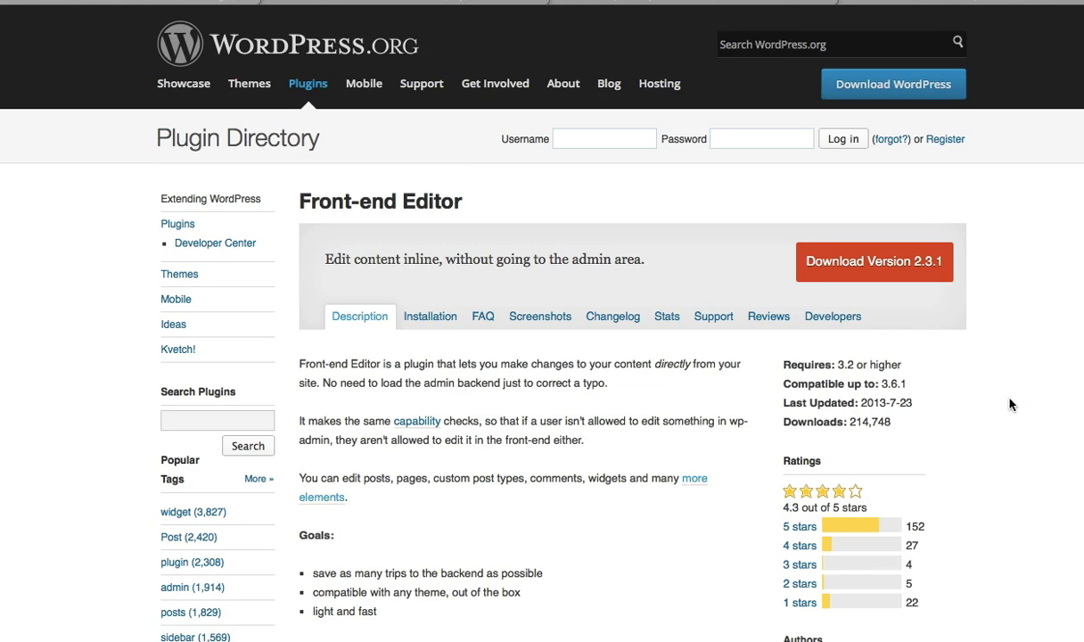
{"action": "mouse_move", "coordinate": [893, 299]}
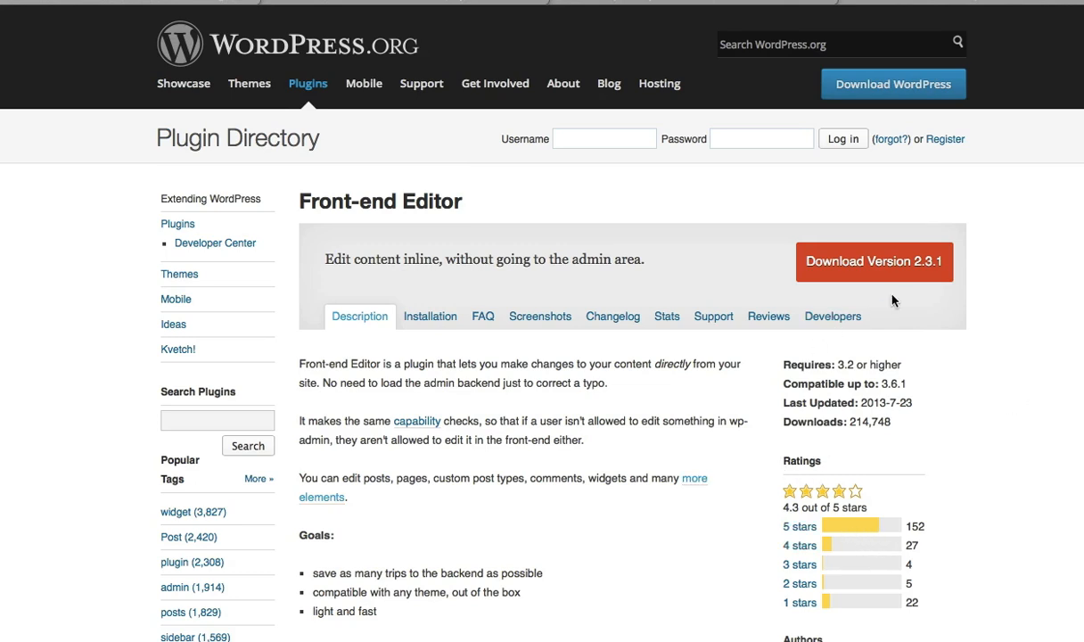
{"action": "mouse_move", "coordinate": [879, 434]}
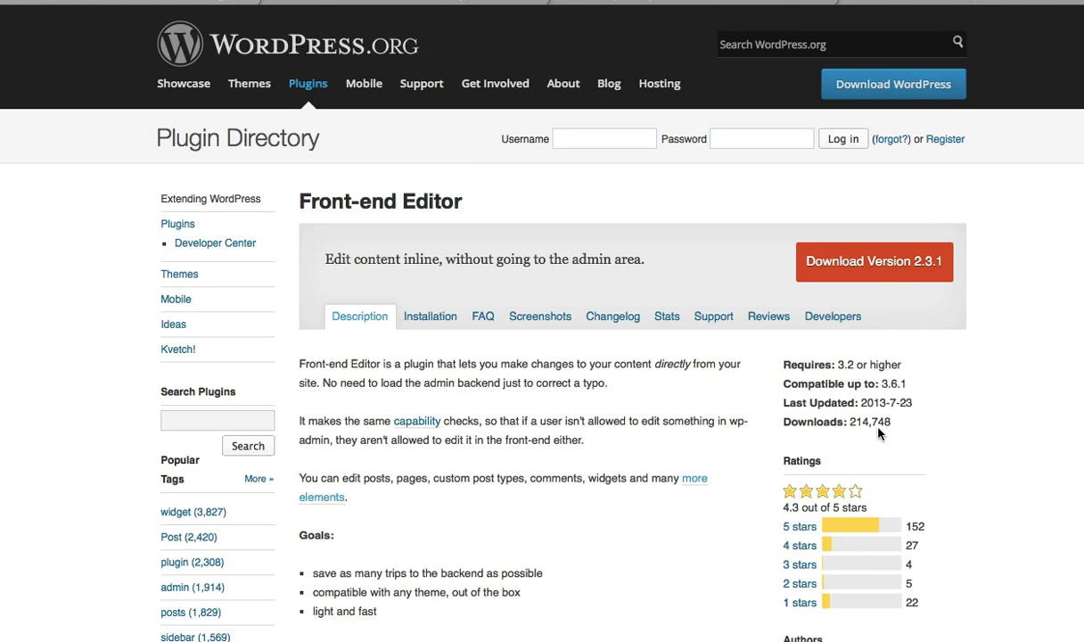
{"action": "mouse_move", "coordinate": [720, 293]}
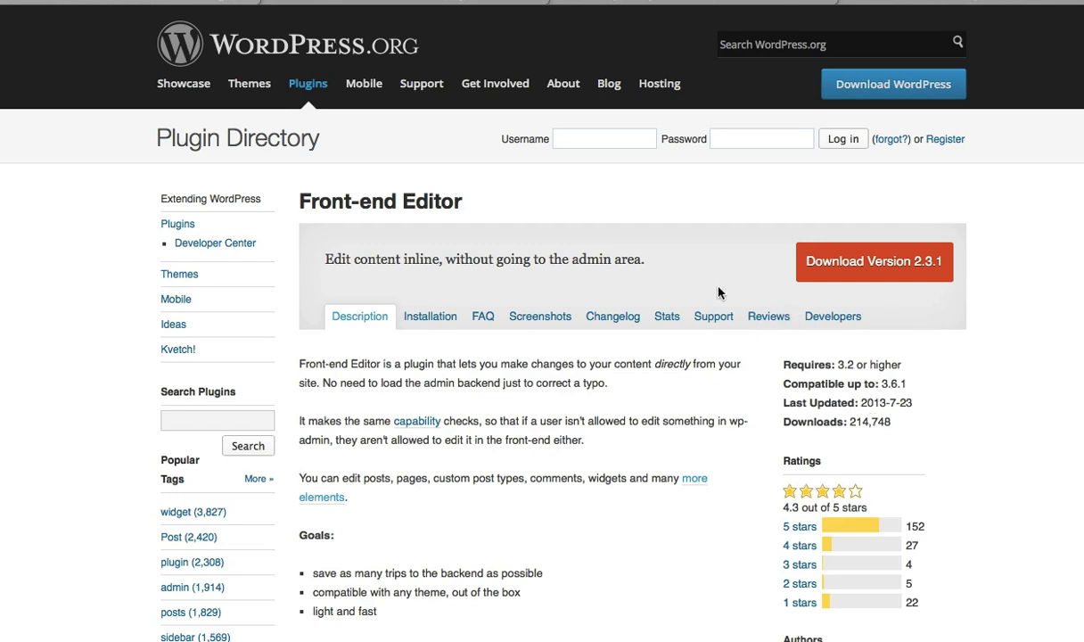
{"action": "mouse_move", "coordinate": [625, 89]}
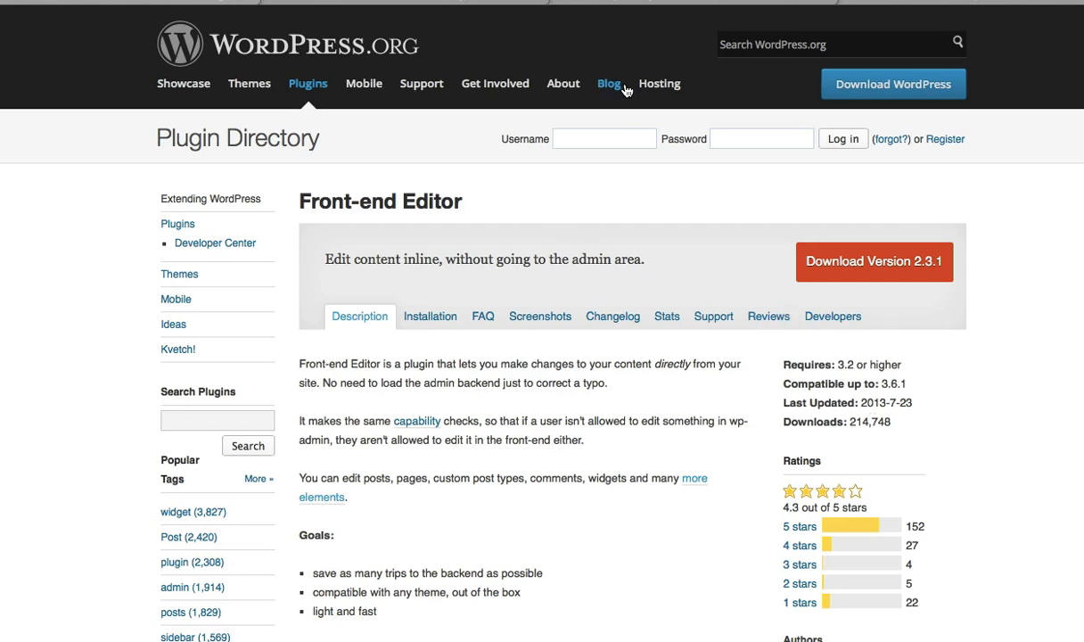
{"action": "mouse_move", "coordinate": [549, 153]}
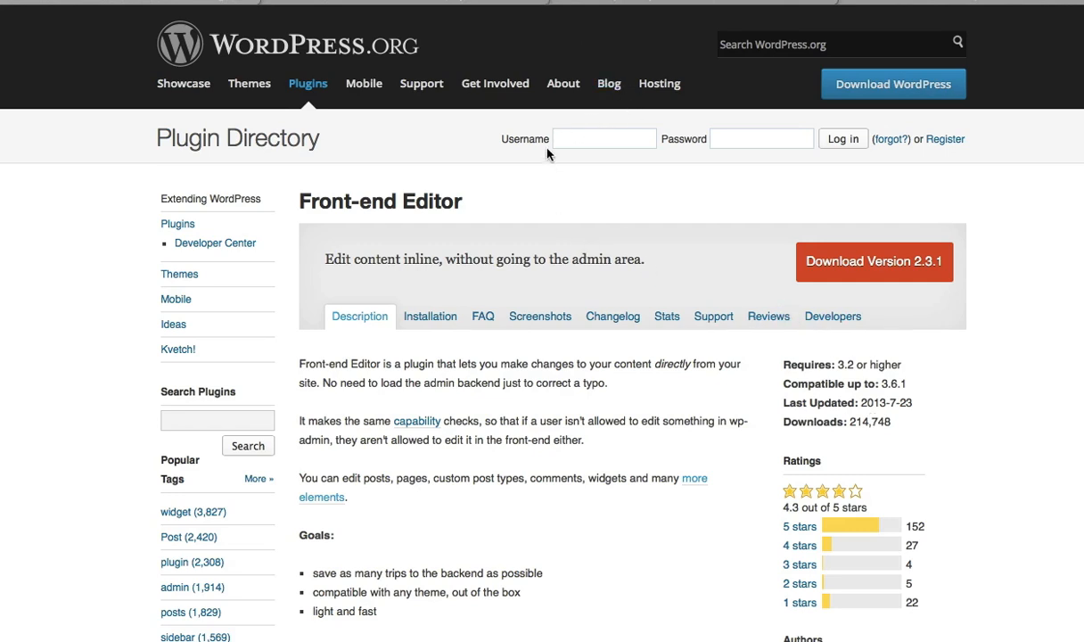
{"action": "mouse_move", "coordinate": [595, 7]}
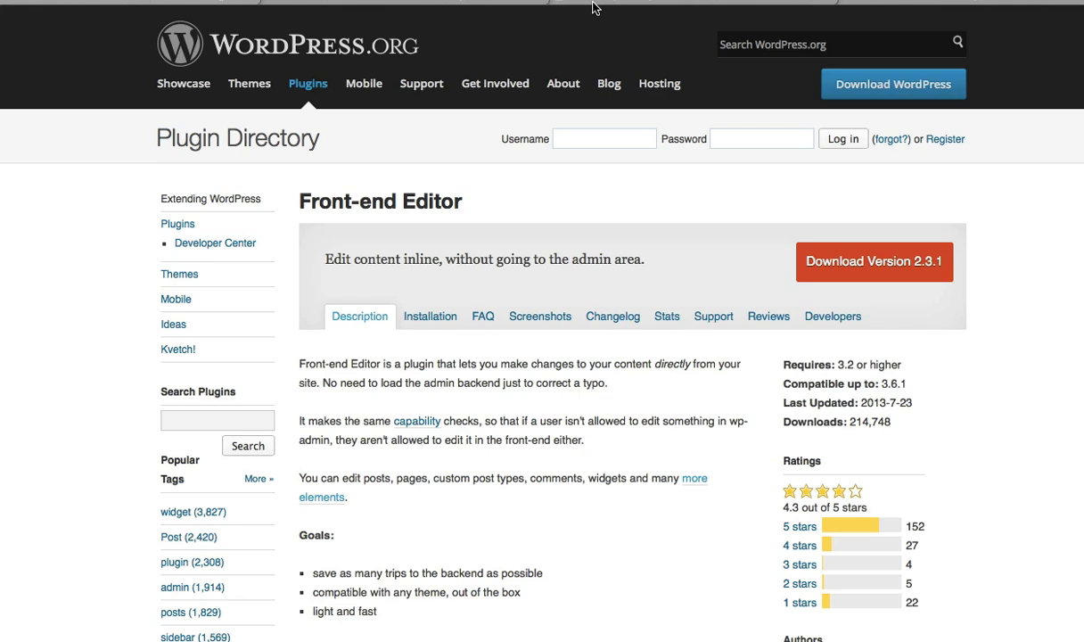
{"action": "mouse_move", "coordinate": [610, 11]}
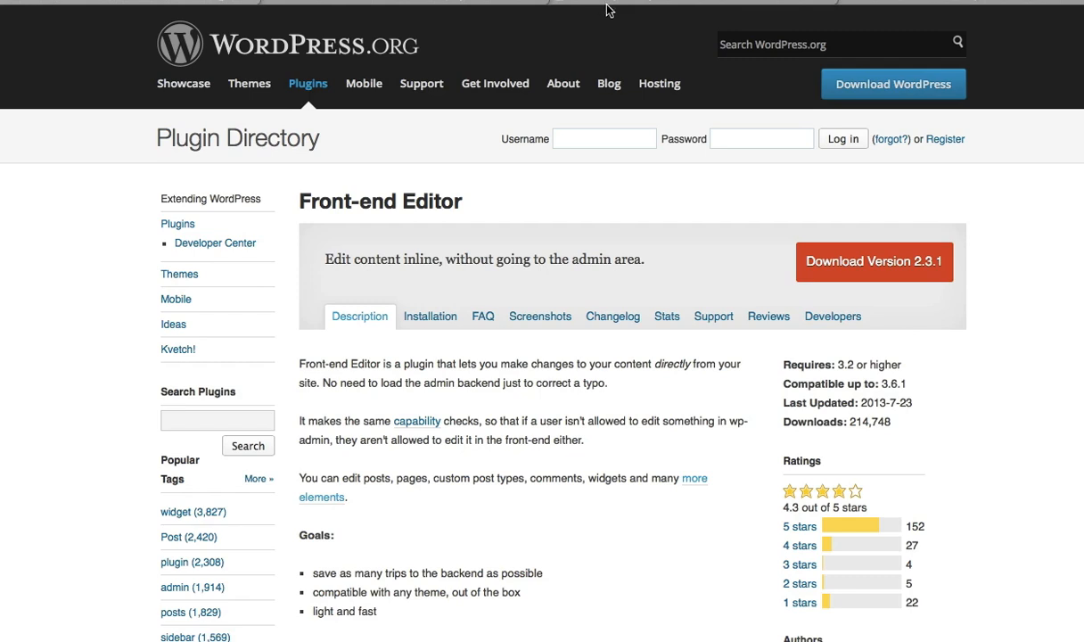
Go to the Front-end Editor plugin page in the WordPress.org Plugin Directory.
{"action": "left_click", "coordinate": [494, 84]}
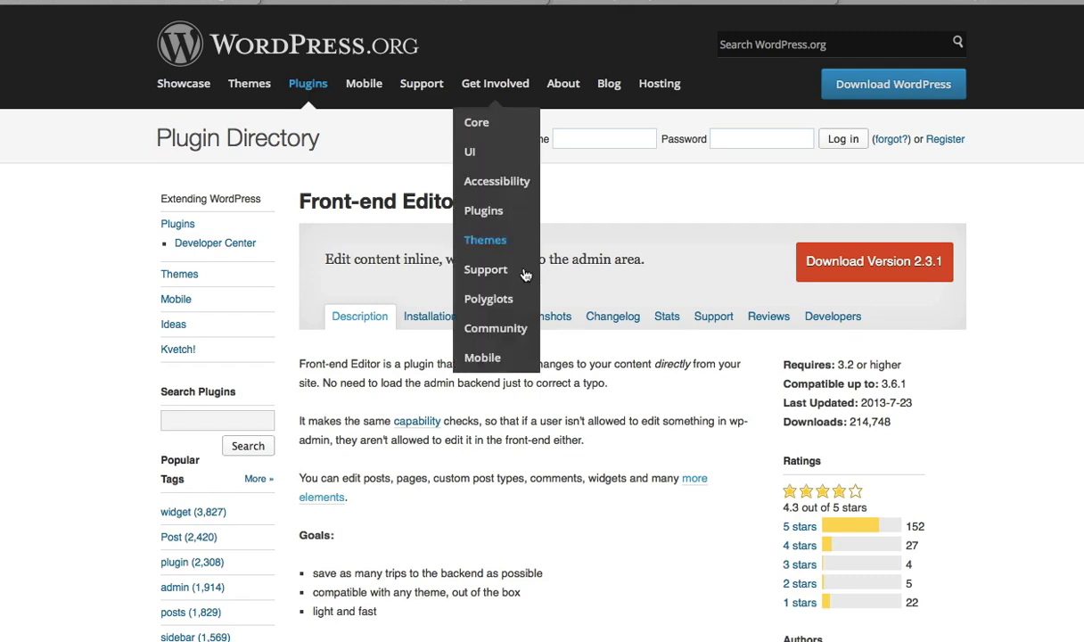
{"action": "mouse_move", "coordinate": [608, 433]}
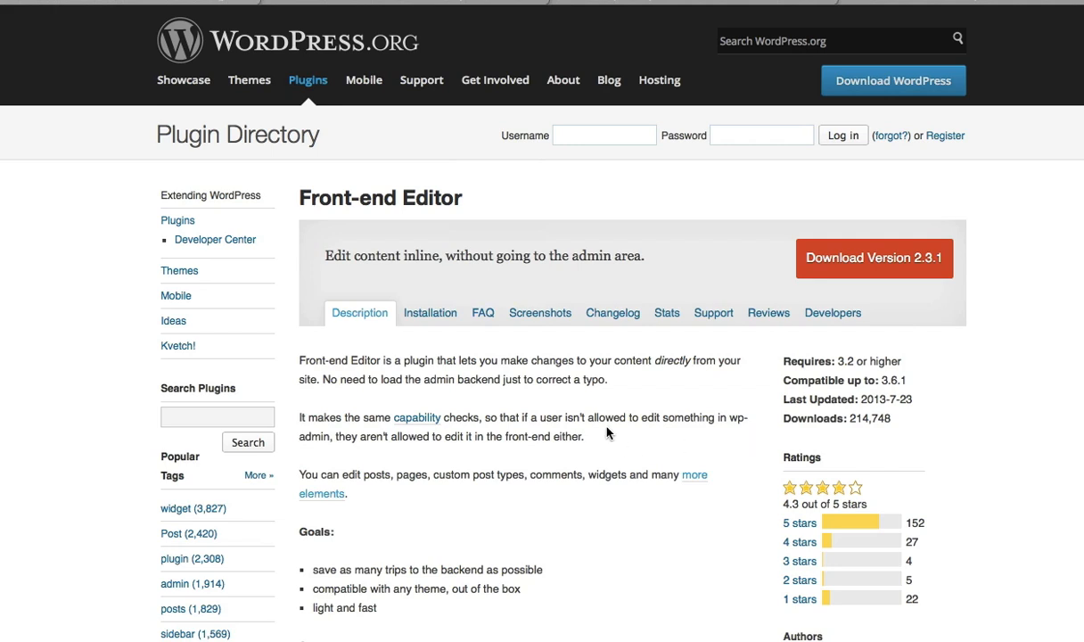
{"action": "mouse_move", "coordinate": [582, 303]}
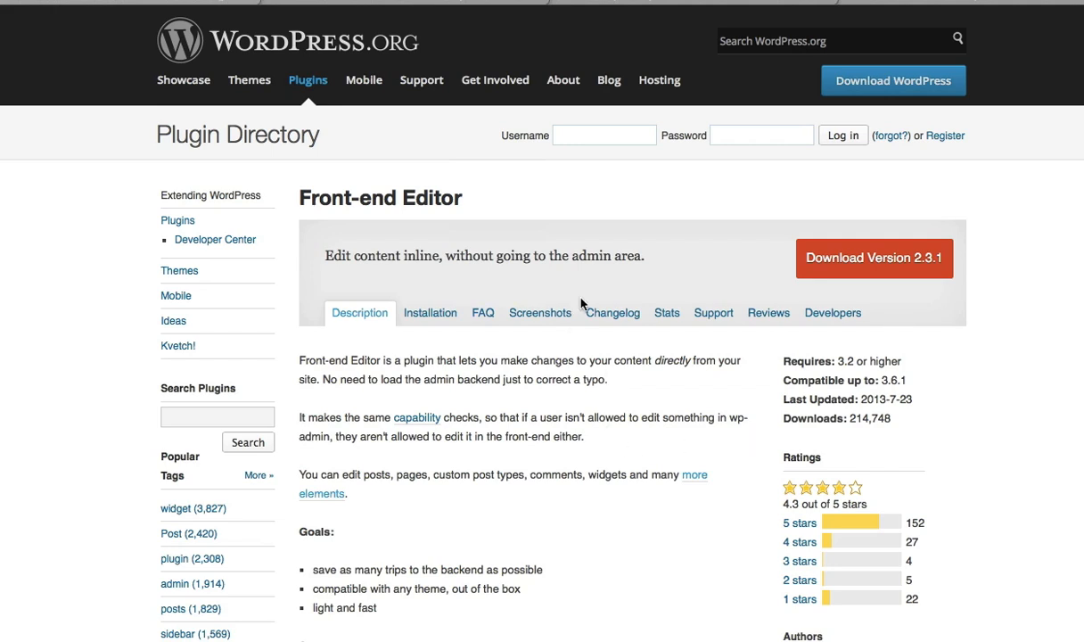